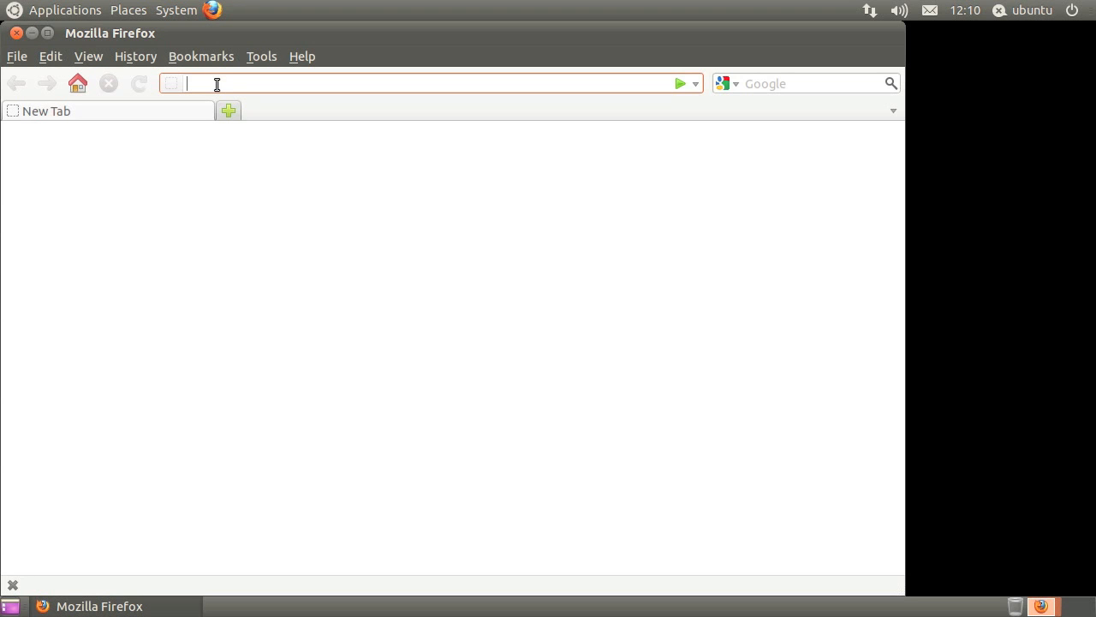
Step: Download the standard 32-bit (x86) Linux TrueCrypt 7.1 package from truecrypt.org
text(truecr)
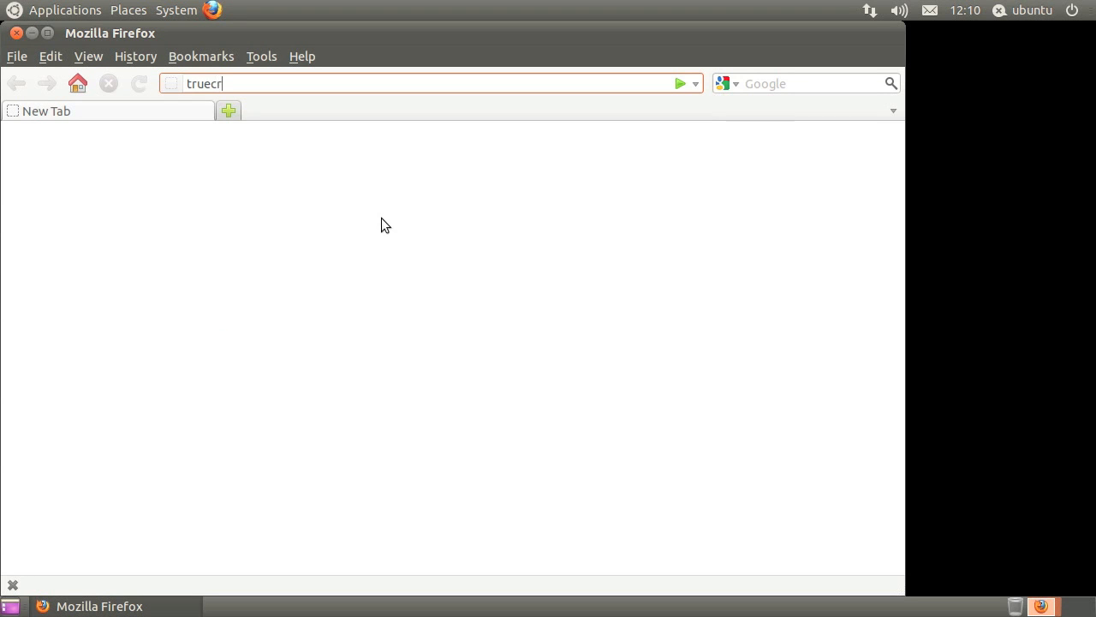
key(Return)
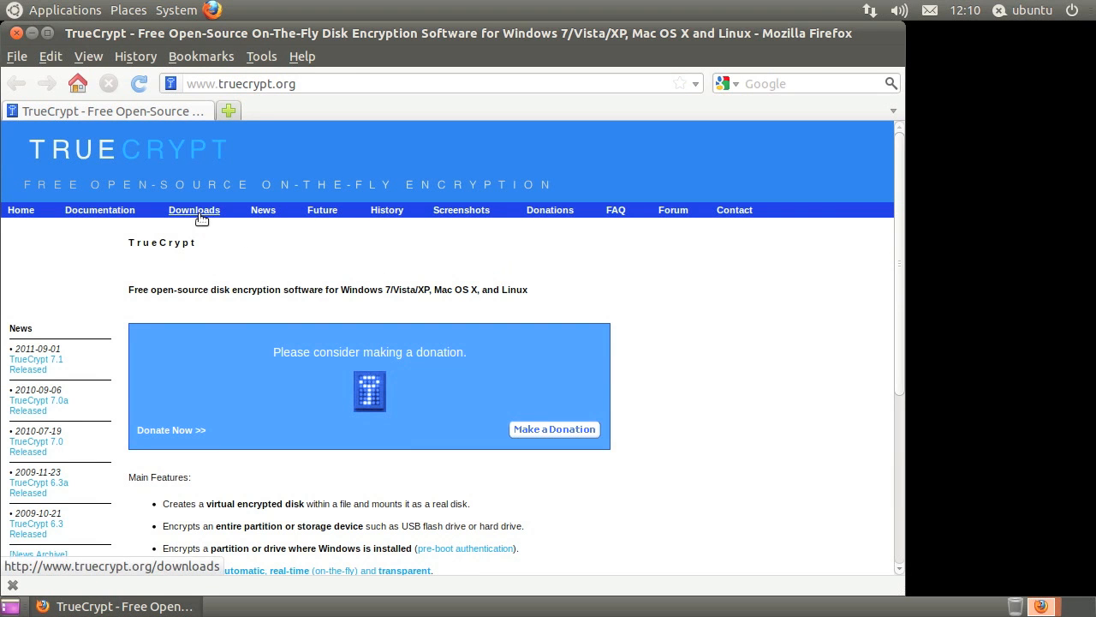
click(193, 210)
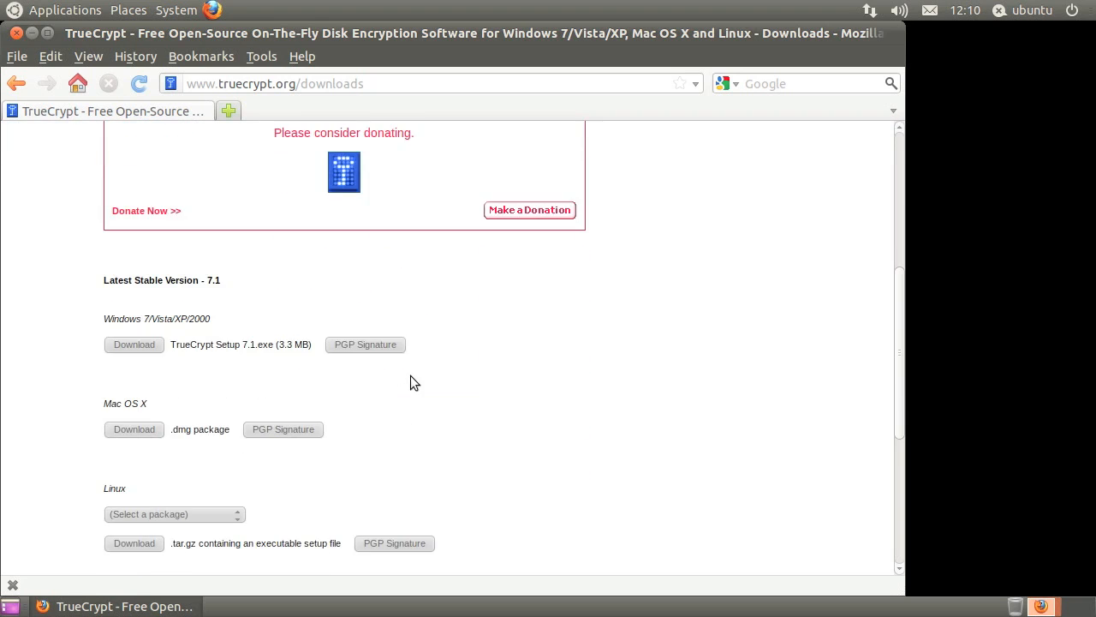
scroll(down, 3)
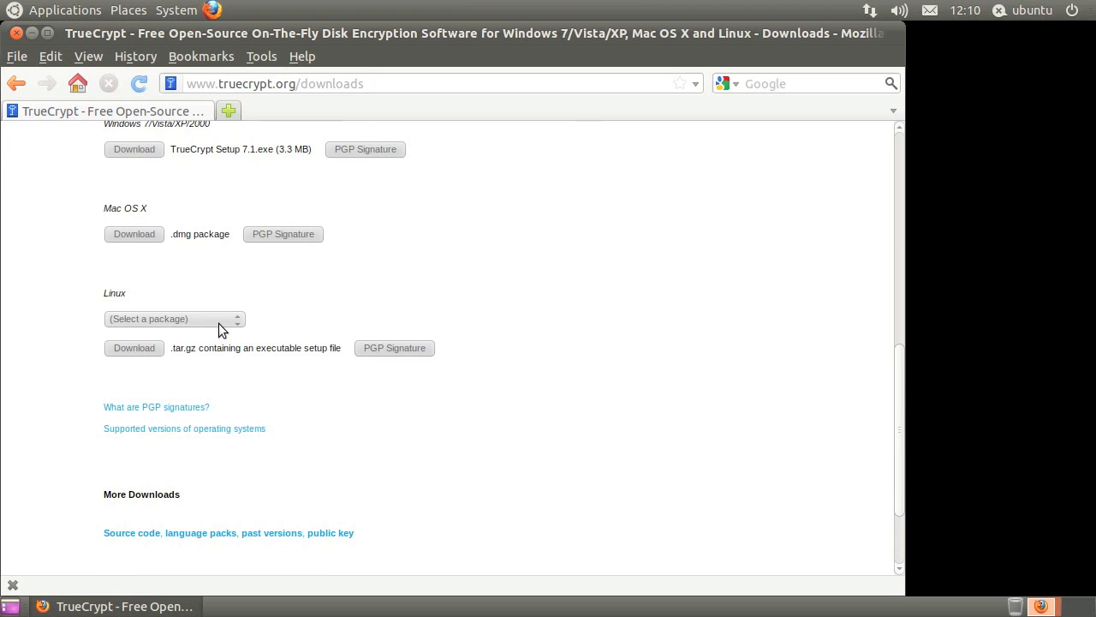
click(174, 318)
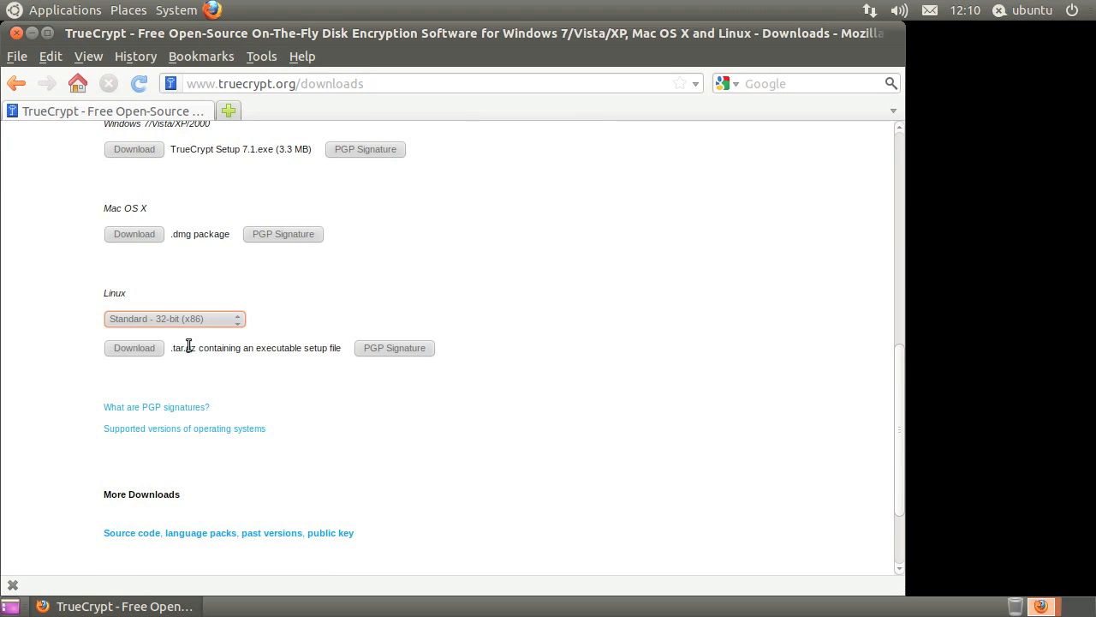
click(134, 348)
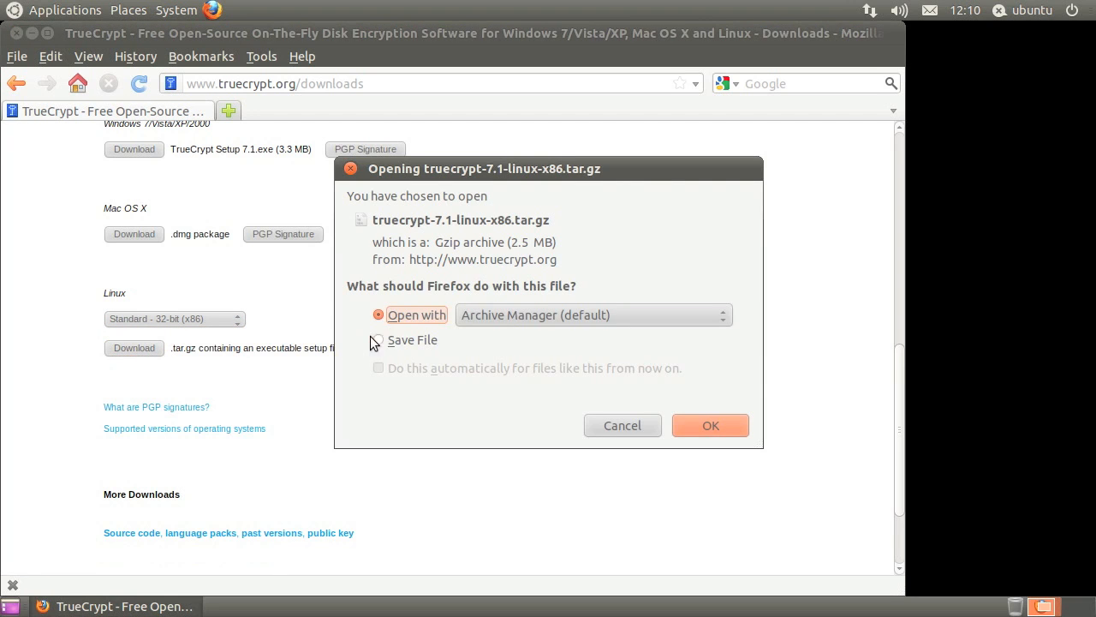
Step: Open the downloaded tarball in Archive Manager and drag truecrypt-7.1-setup-x86 onto the desktop
click(710, 424)
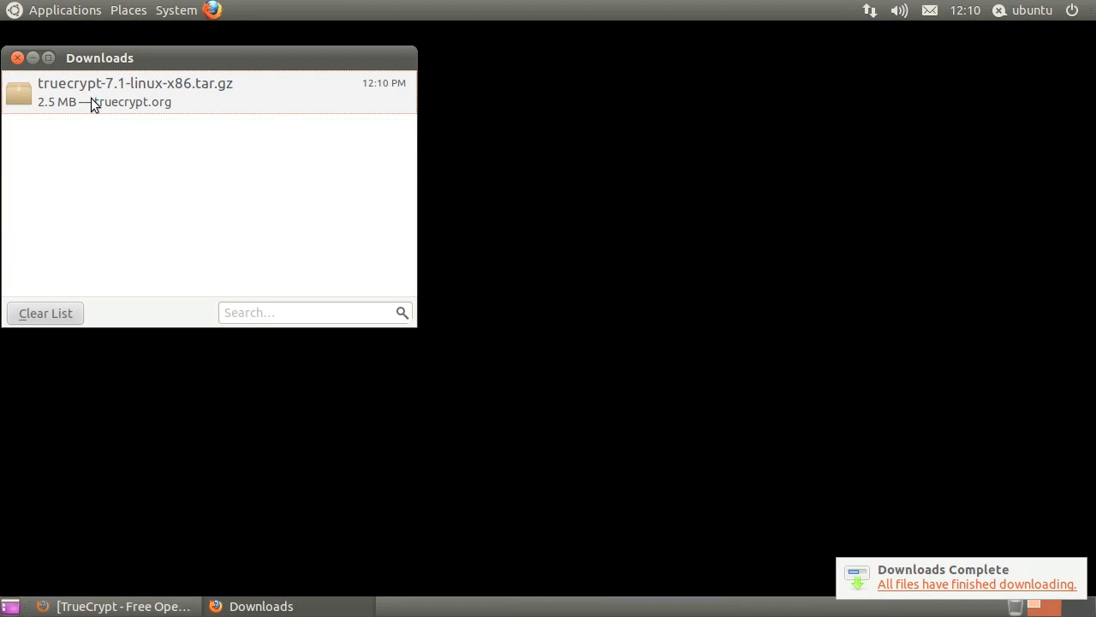
double_click(134, 92)
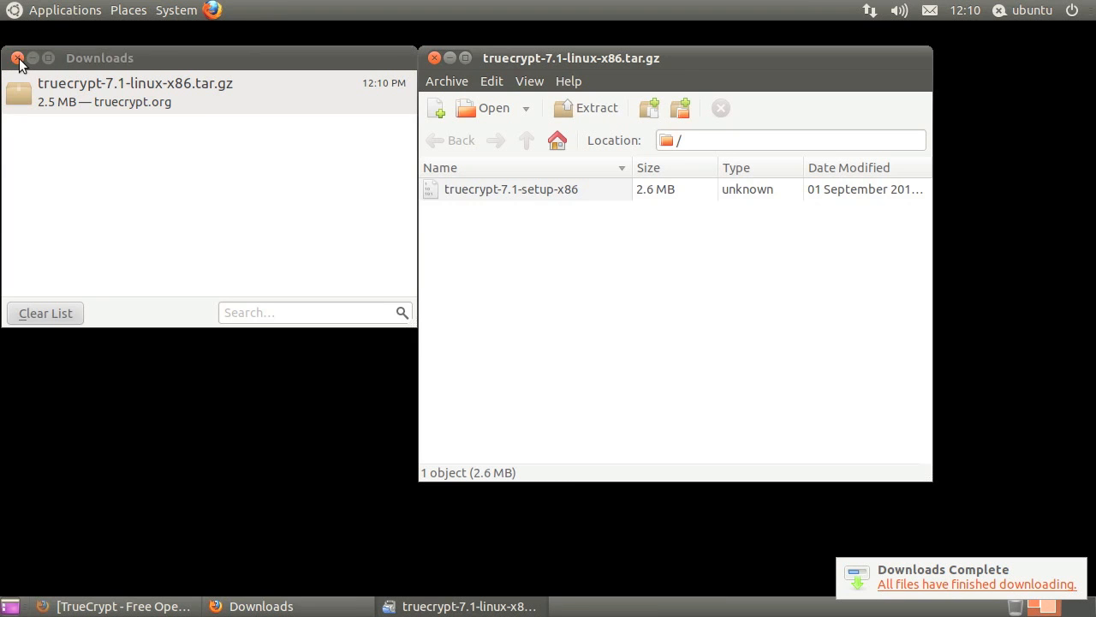
click(18, 58)
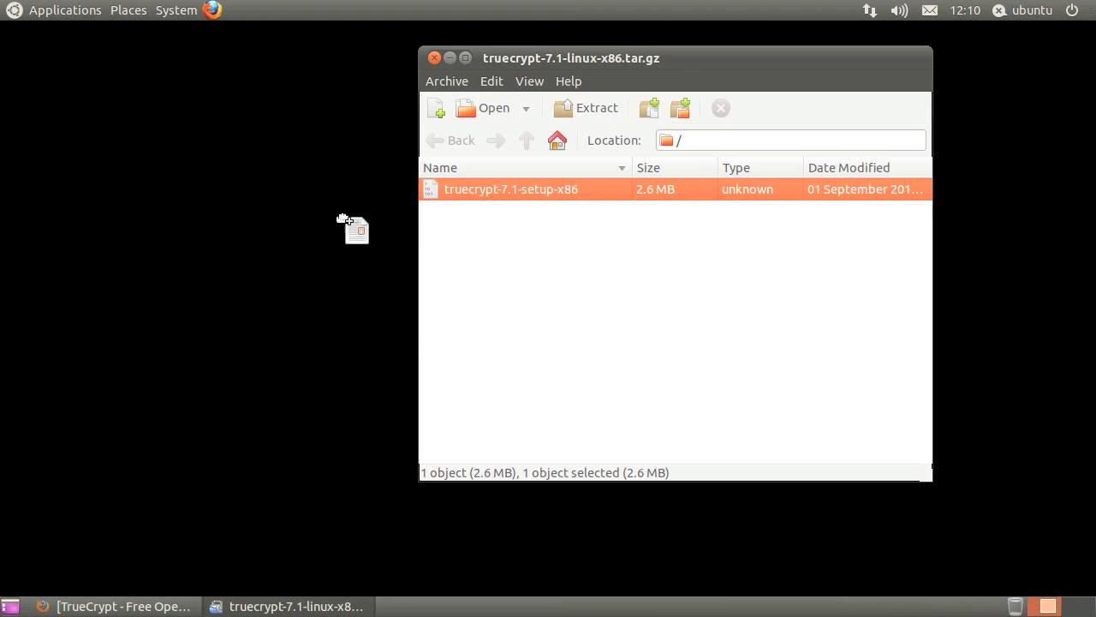
drag(512, 188, 75, 48)
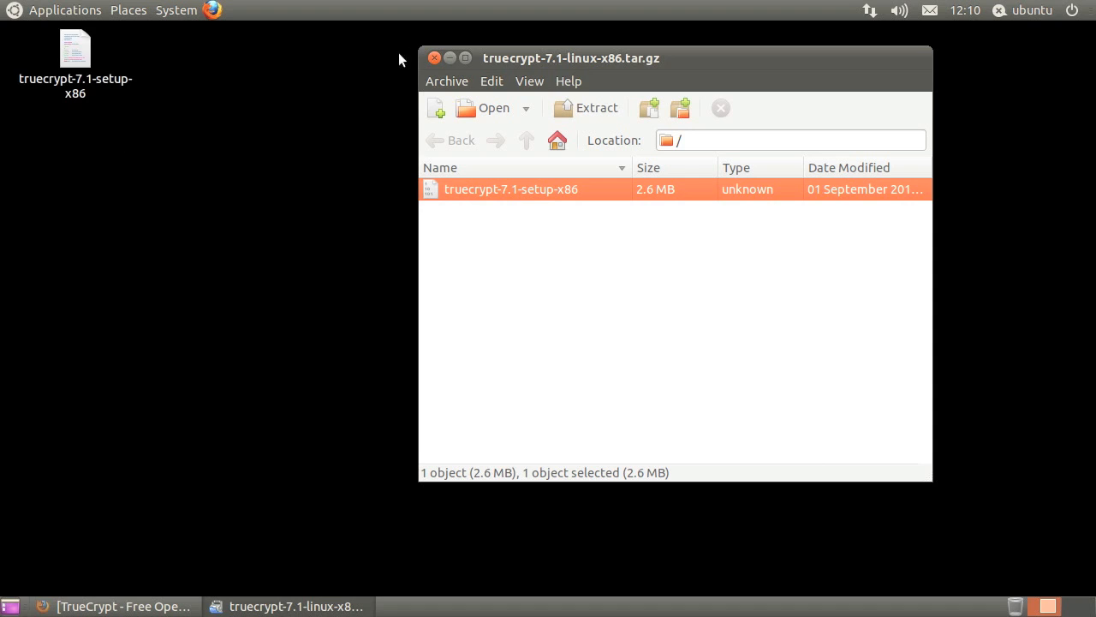
click(434, 58)
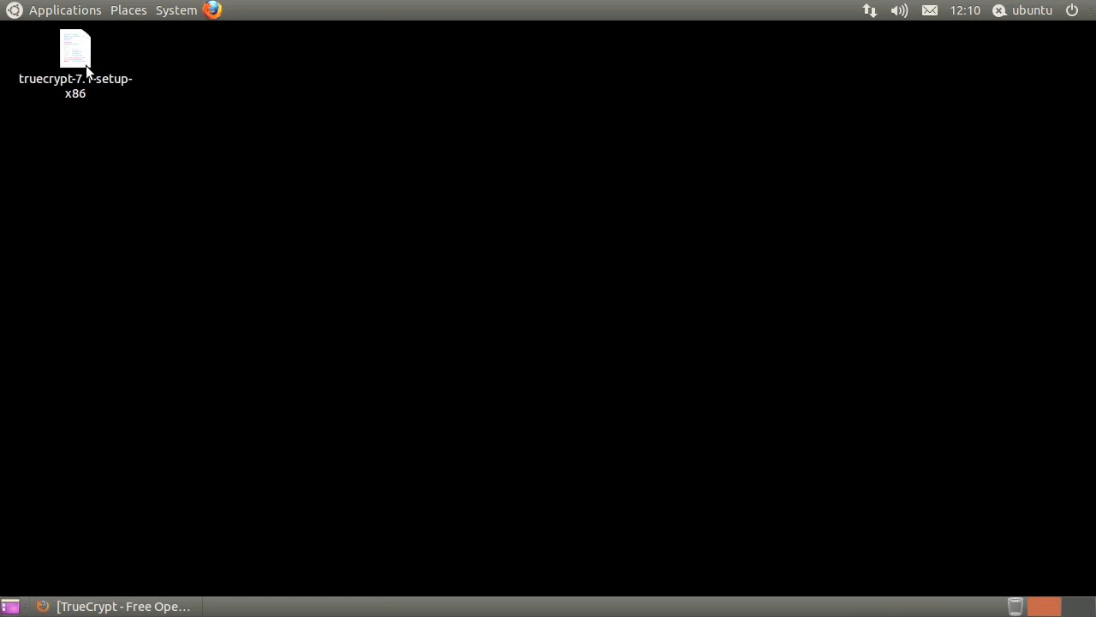
Step: Run truecrypt-7.1-setup-x86, accept the license, and install using the administrator password
double_click(75, 49)
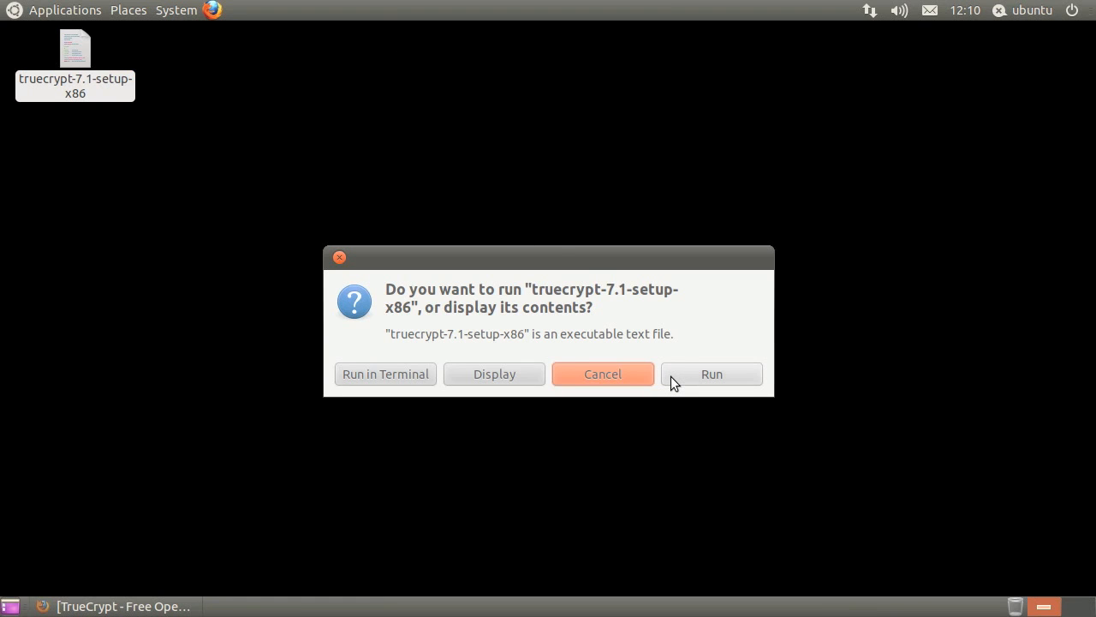
click(712, 373)
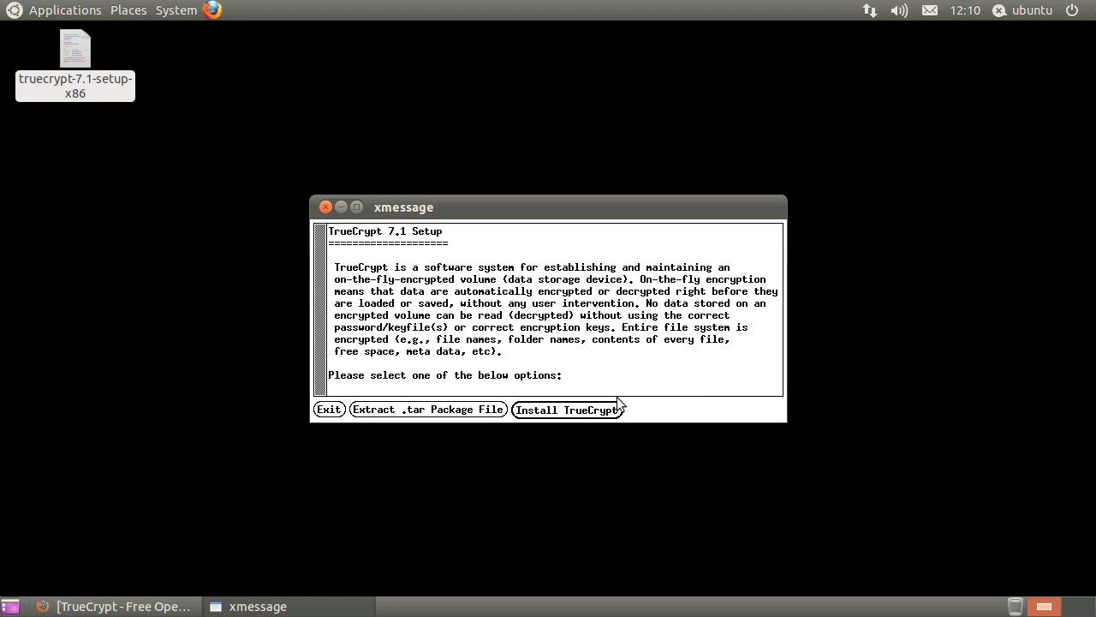
mouse_move(568, 410)
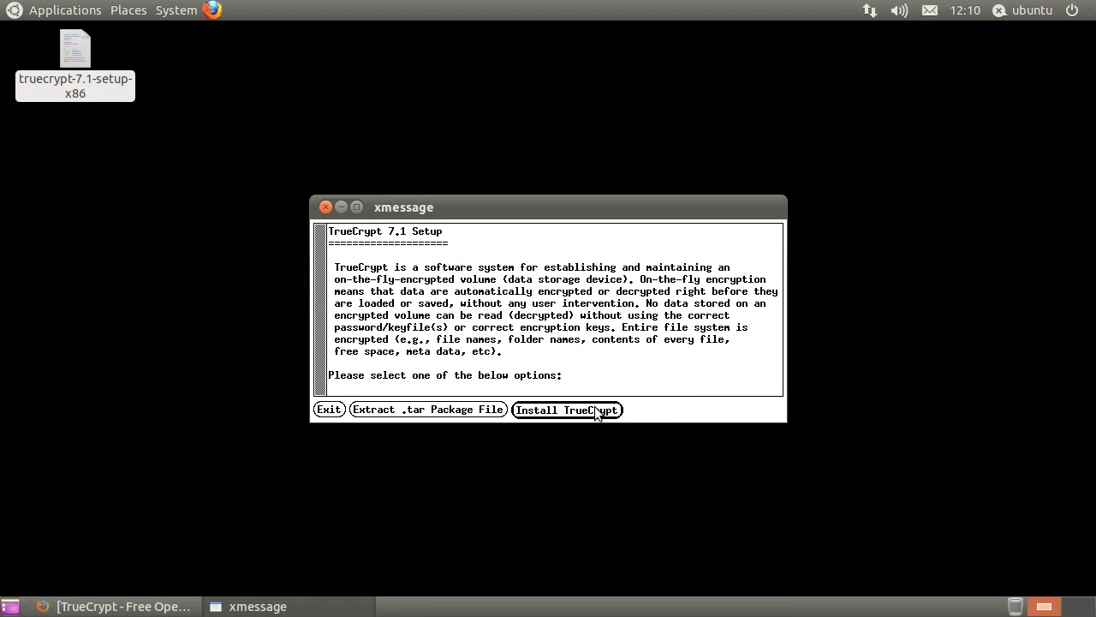
click(567, 410)
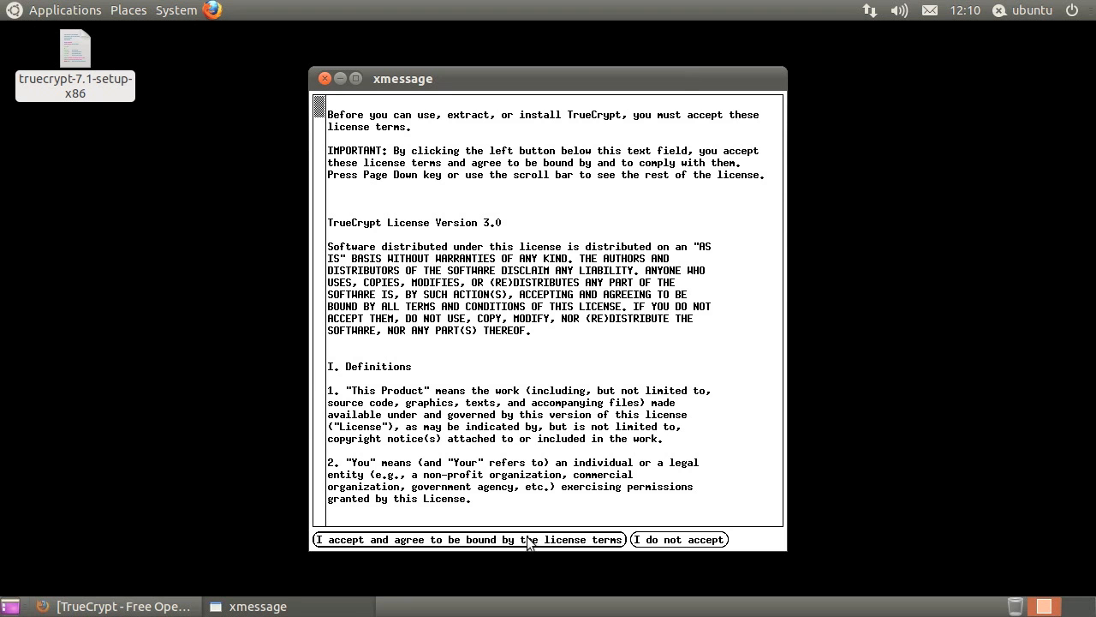
click(470, 539)
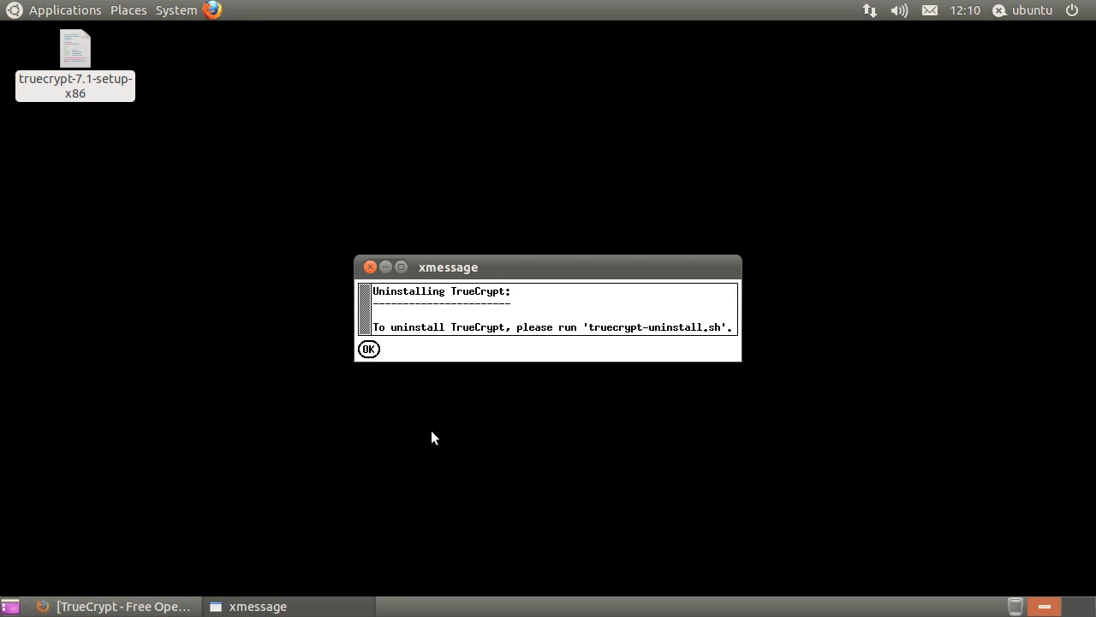
click(368, 348)
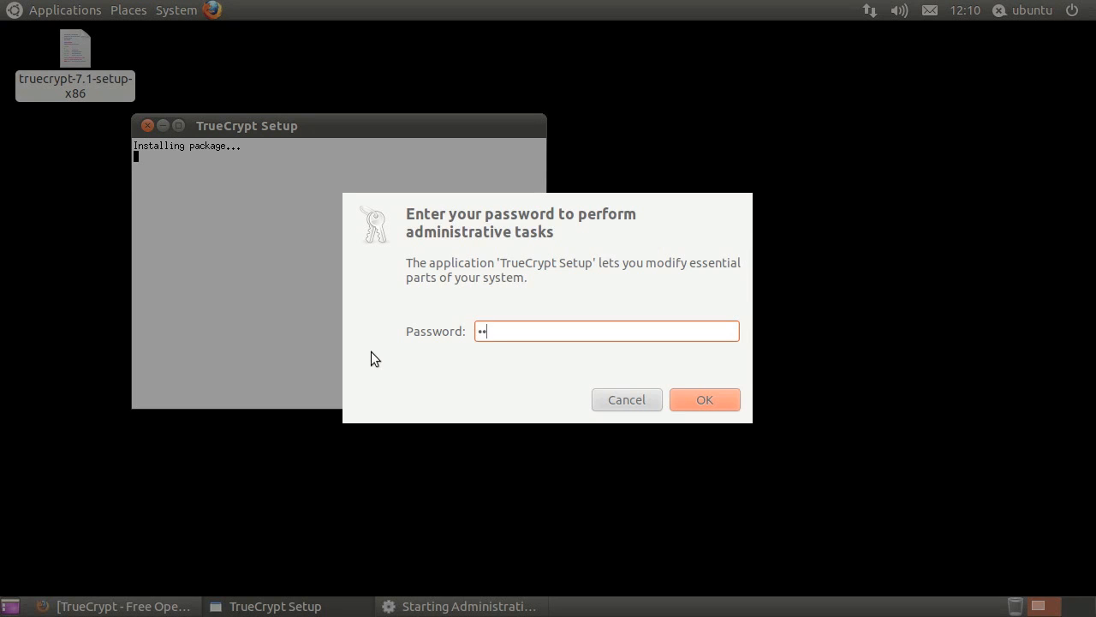
click(704, 399)
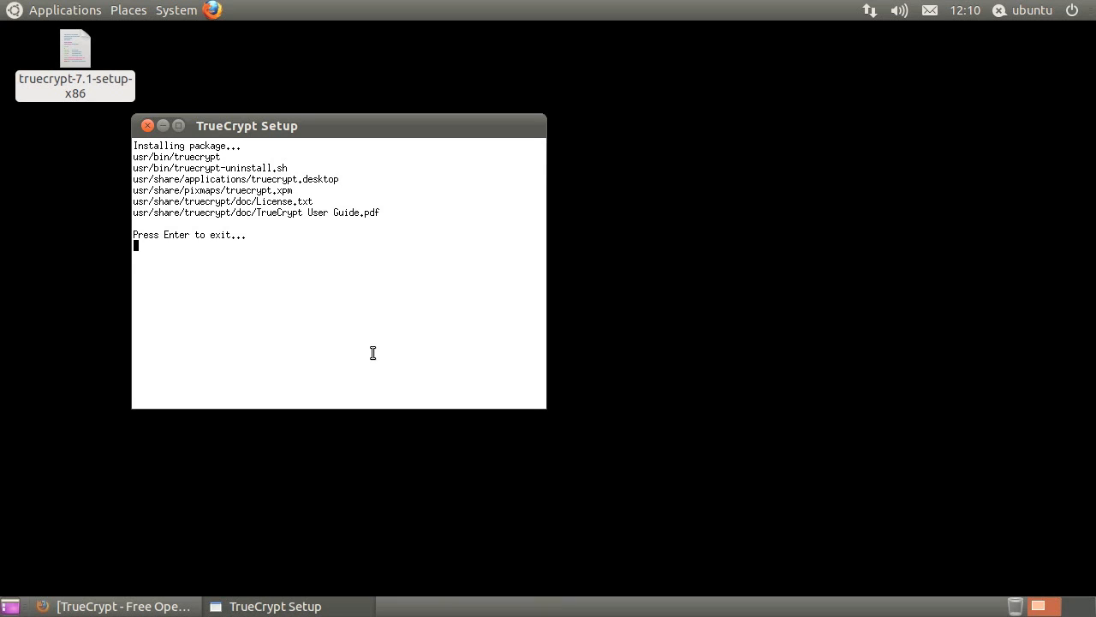
key(Return)
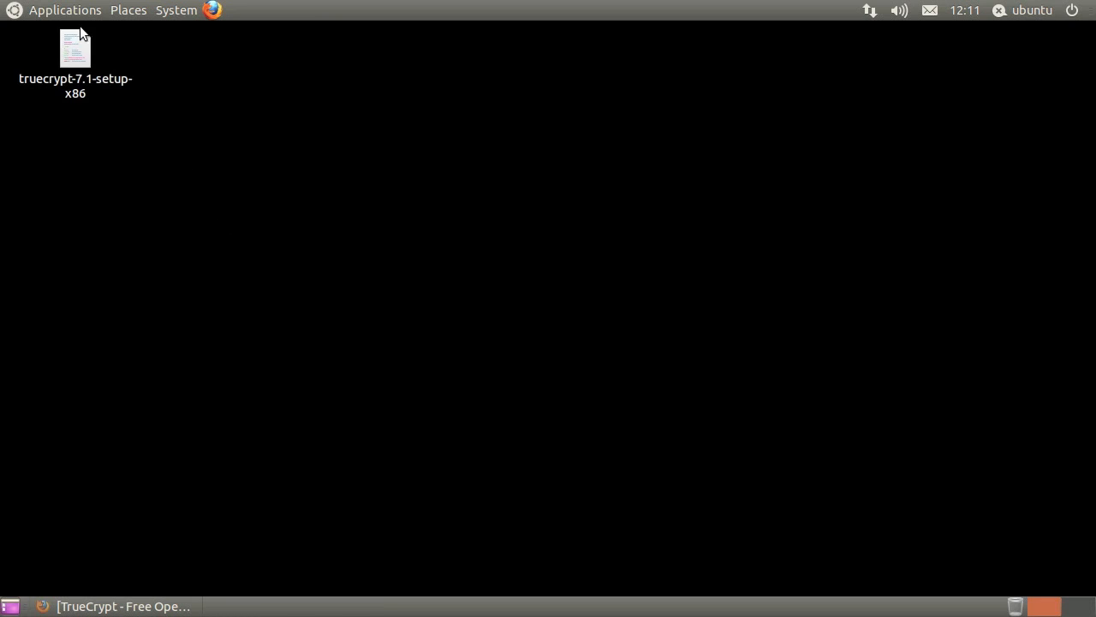
Step: Launch TrueCrypt from the applications menu and open the Volume Creation Wizard
click(64, 9)
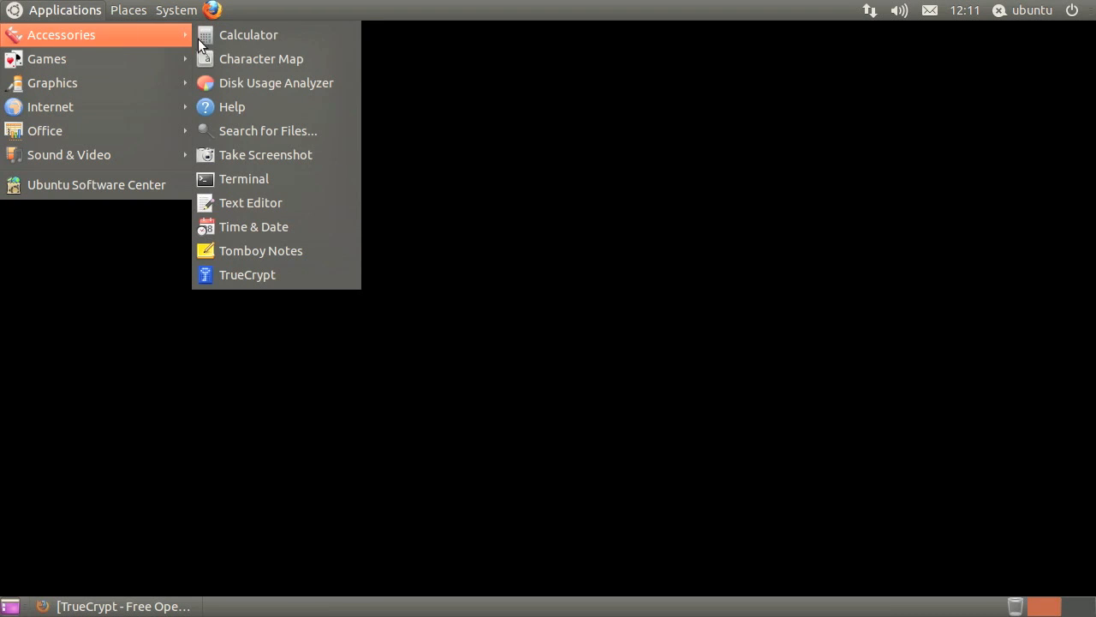
click(247, 274)
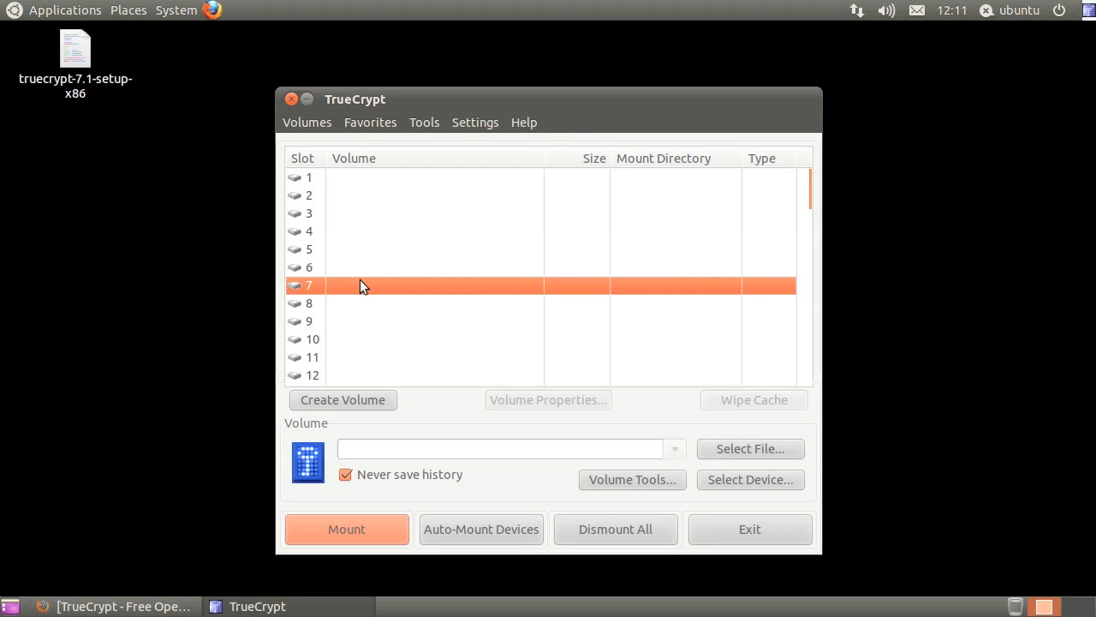
mouse_move(343, 400)
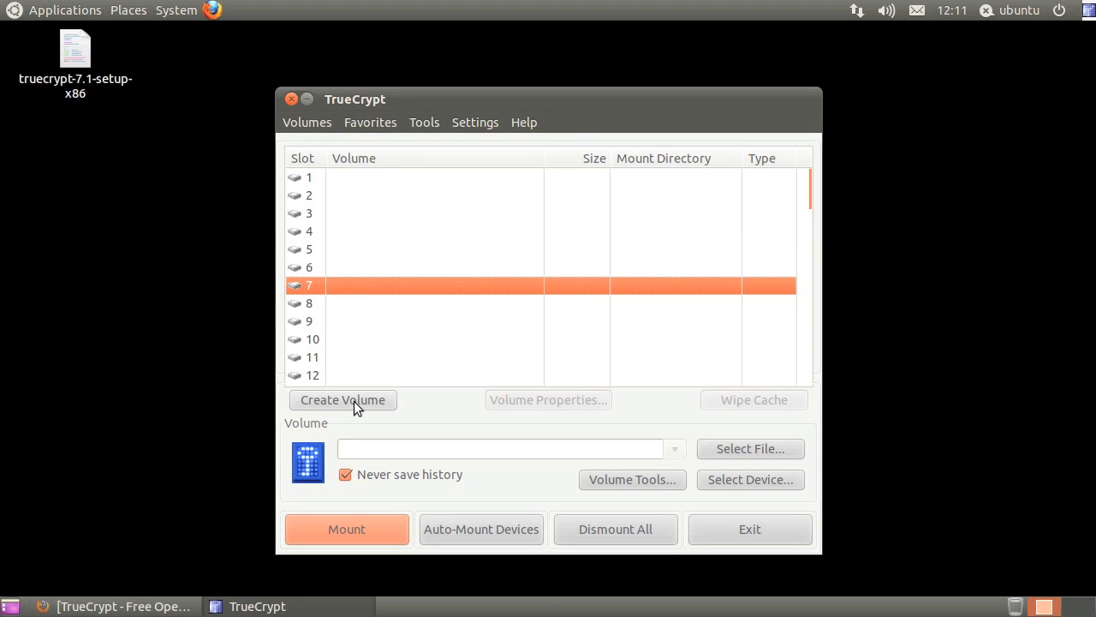
click(343, 399)
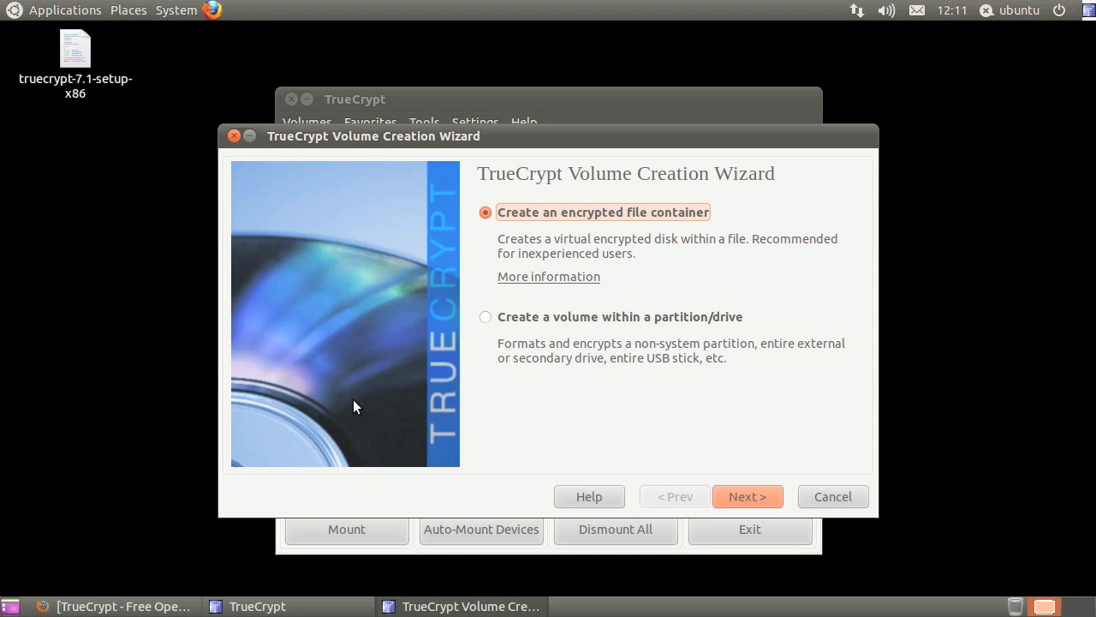
Step: Choose a standard file container saved as test.tc in the Desktop folder
click(747, 496)
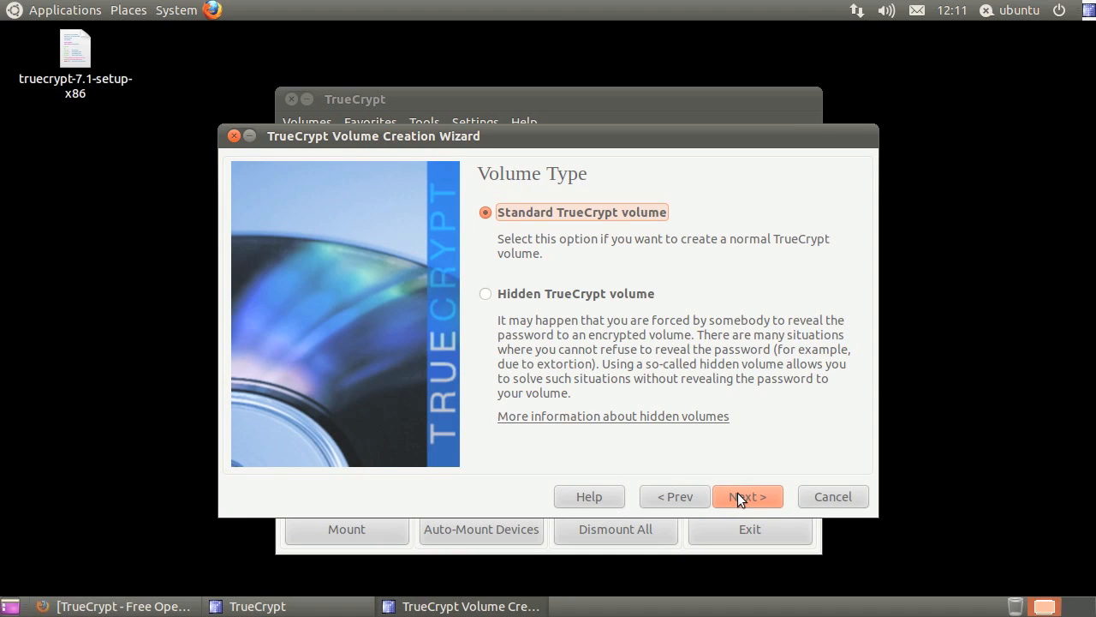
click(746, 496)
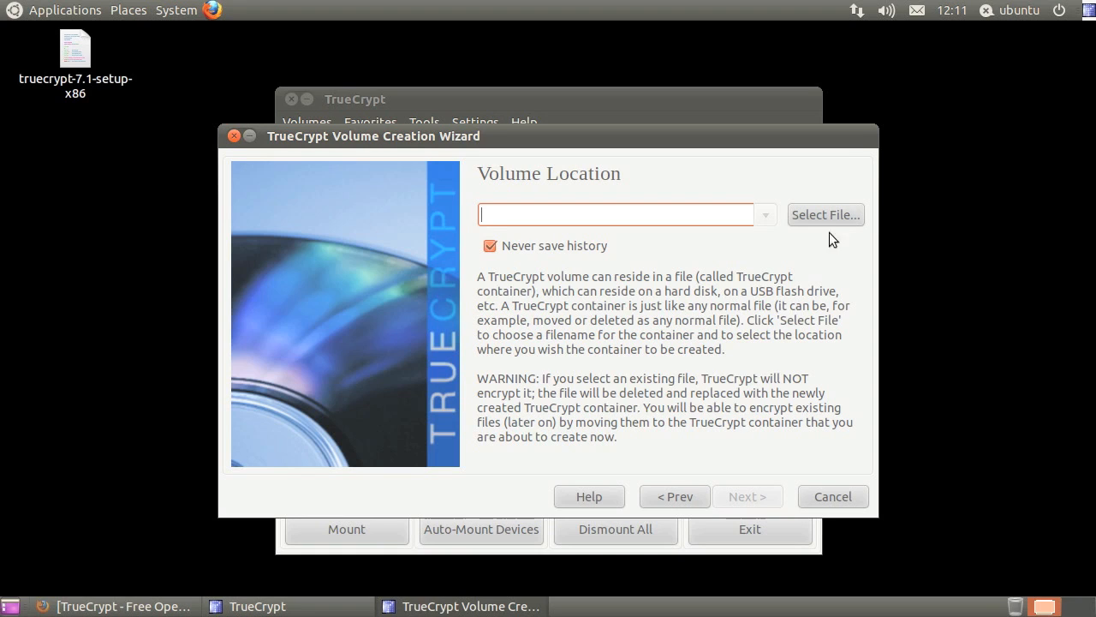
click(825, 214)
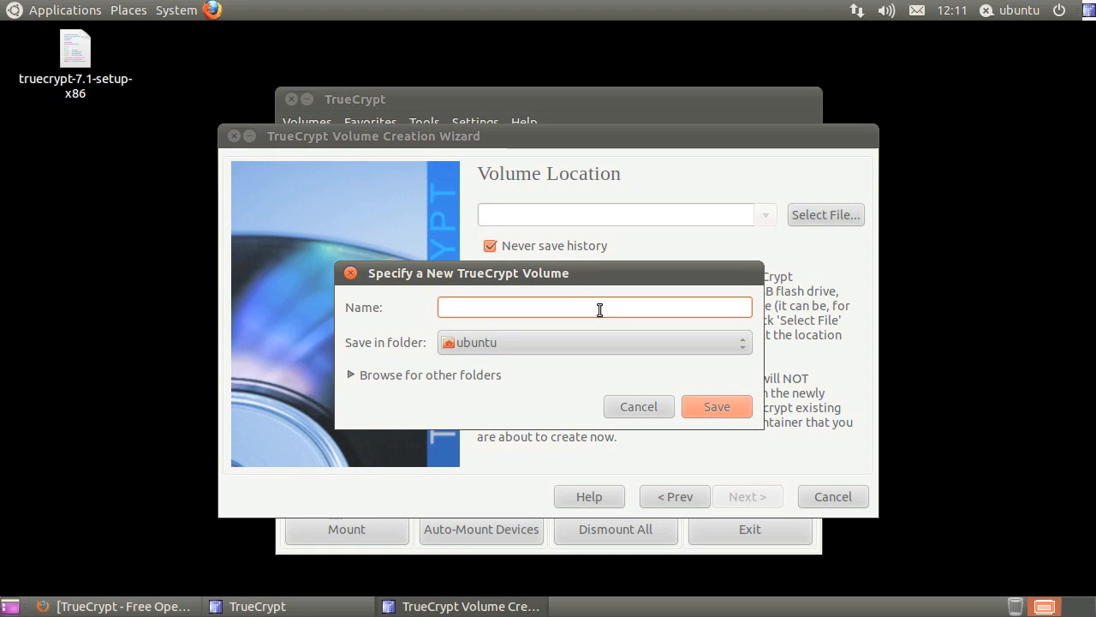
text(test.tc)
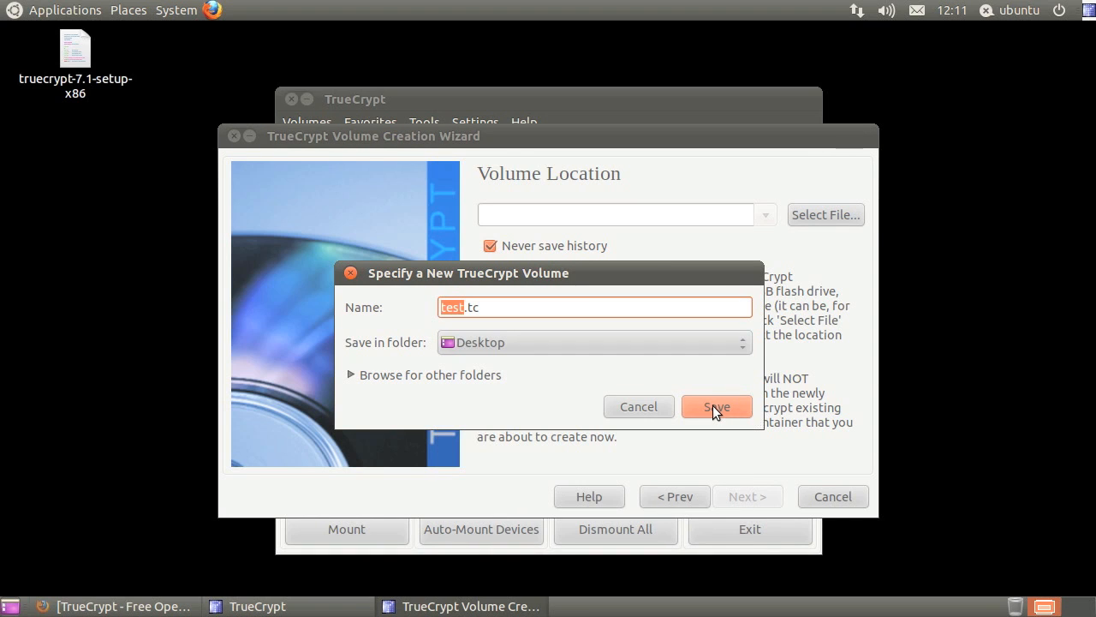
click(716, 406)
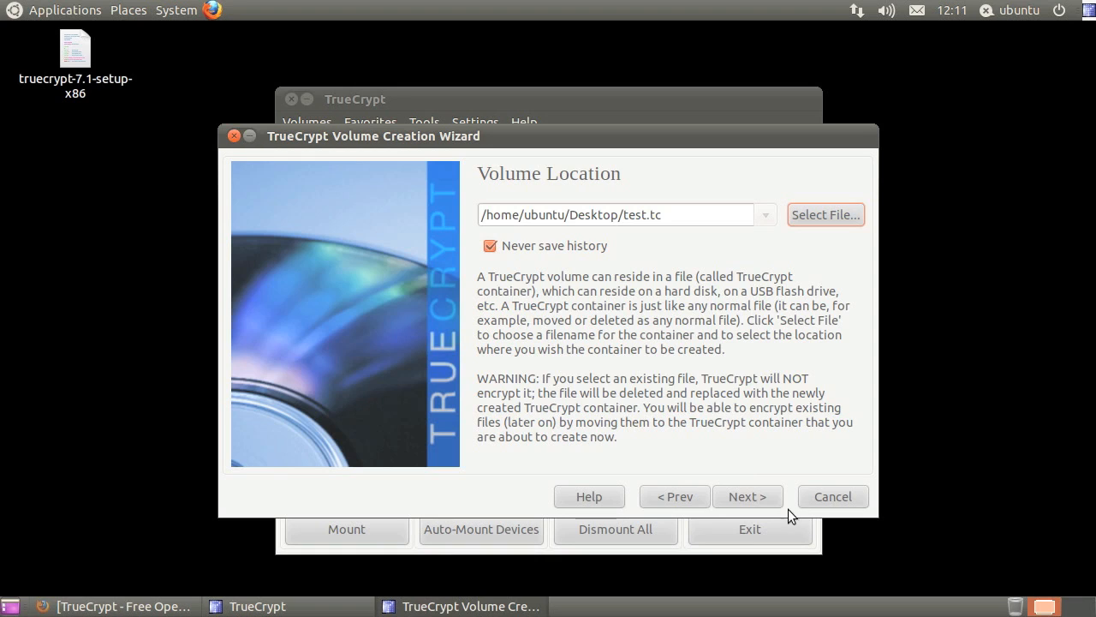
click(747, 496)
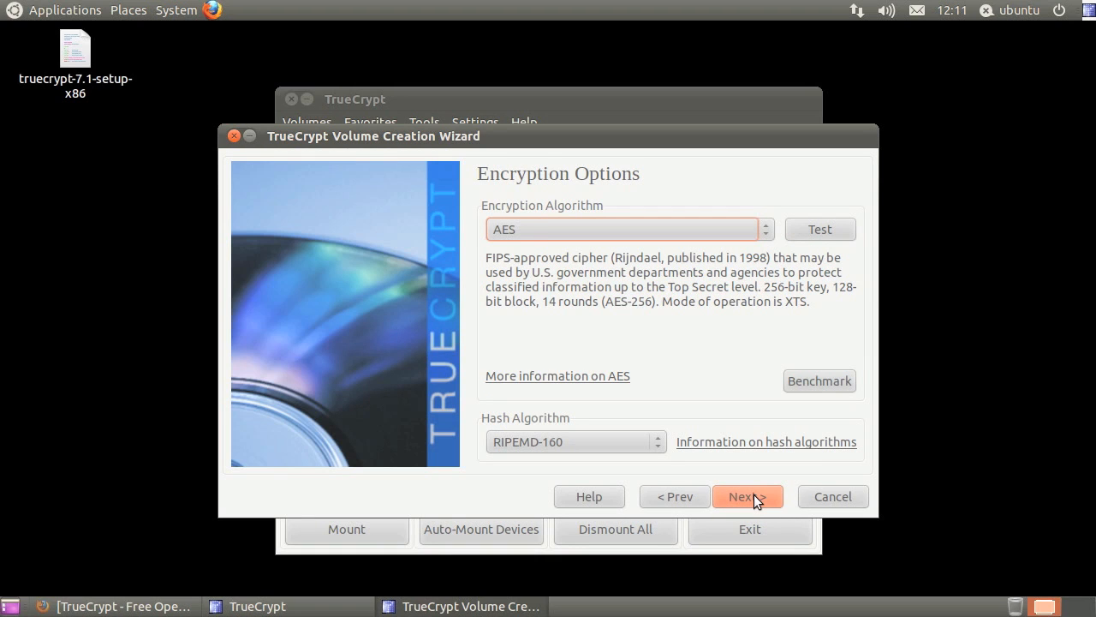
mouse_move(769, 238)
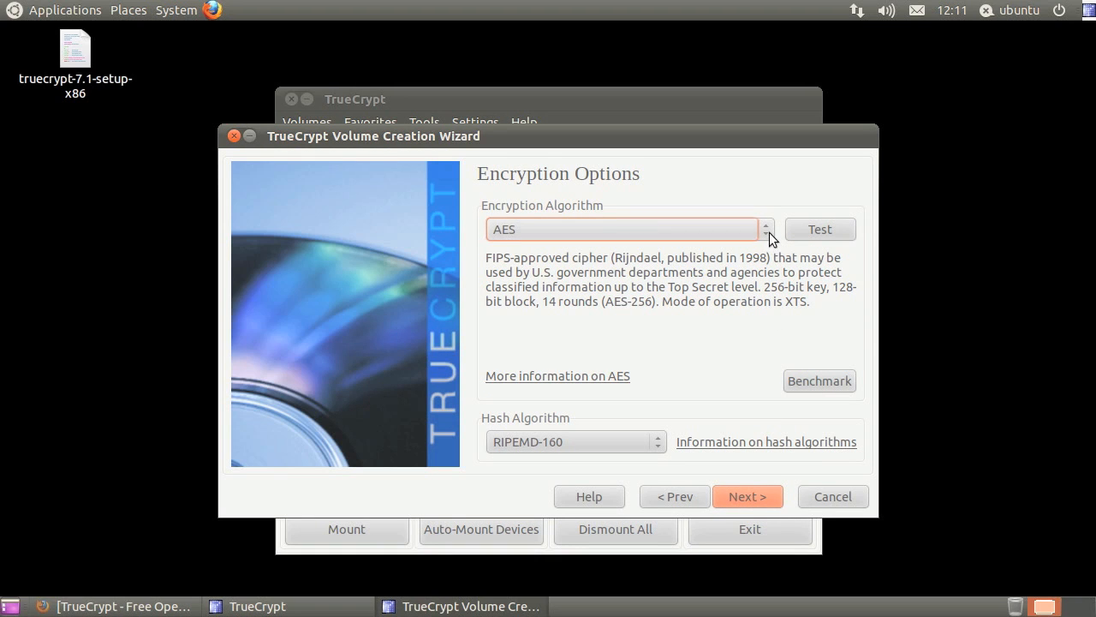
Step: Keep AES encryption with RIPEMD-160 hash and enter a 10 MB volume size
click(765, 228)
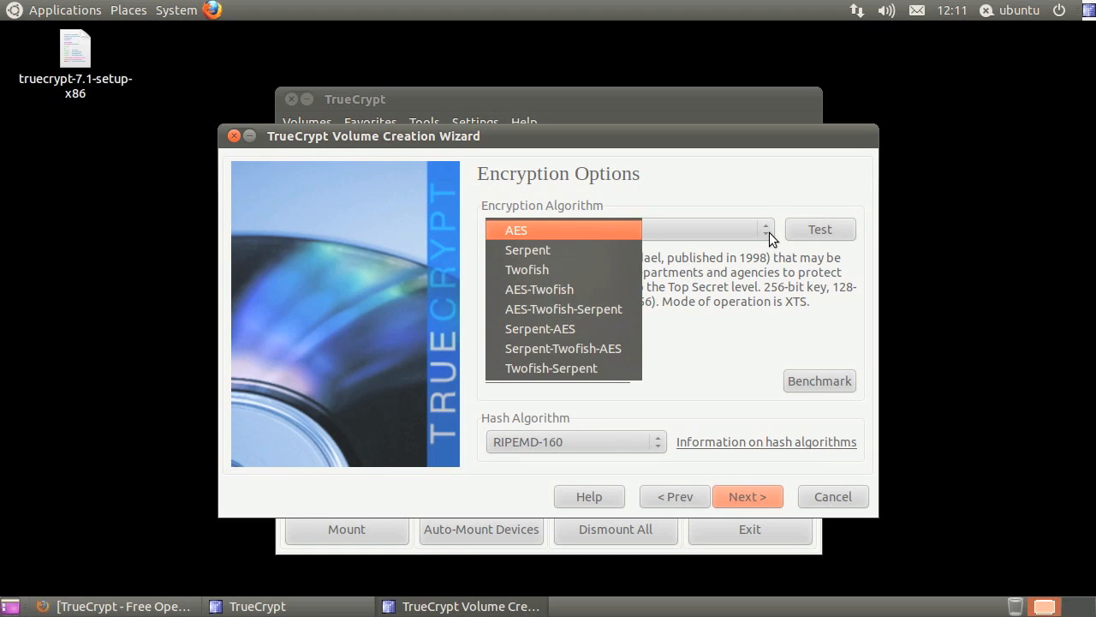
click(516, 229)
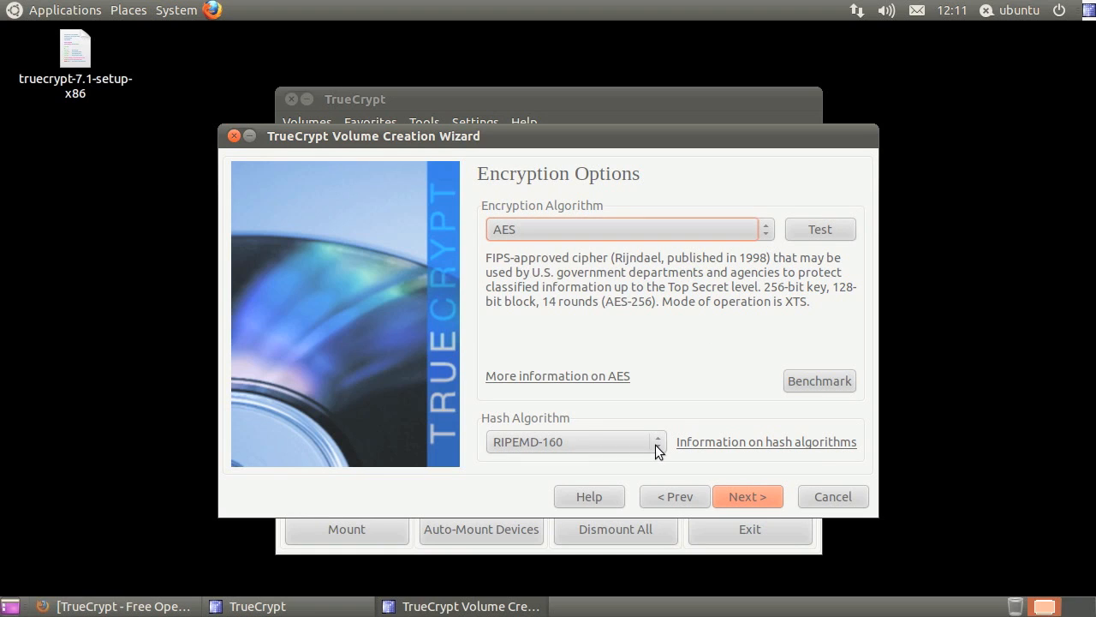
click(656, 441)
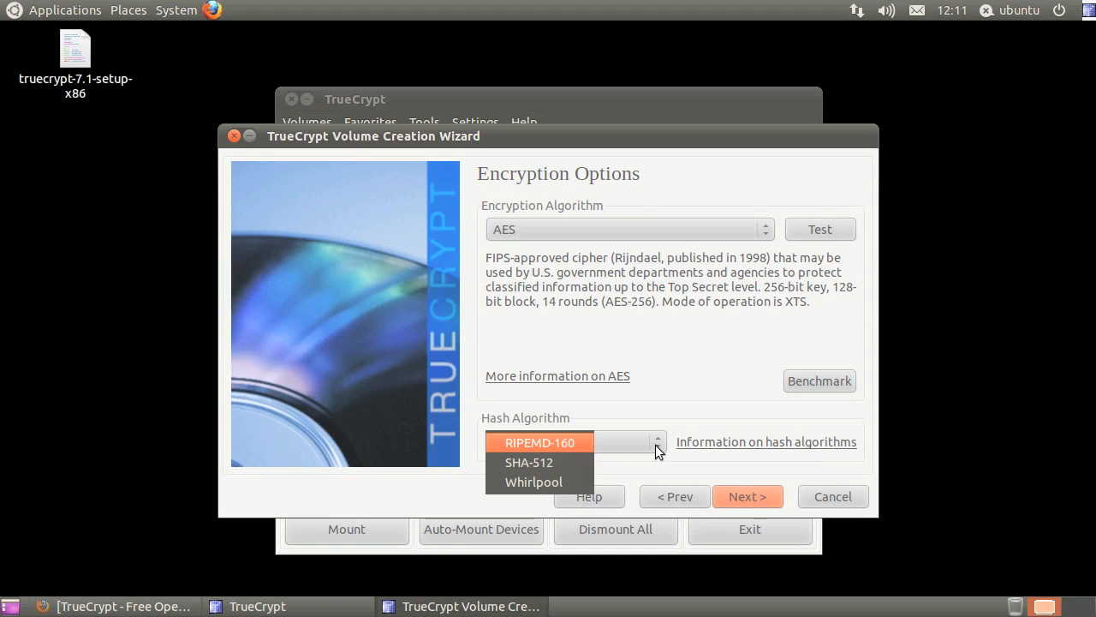
click(540, 442)
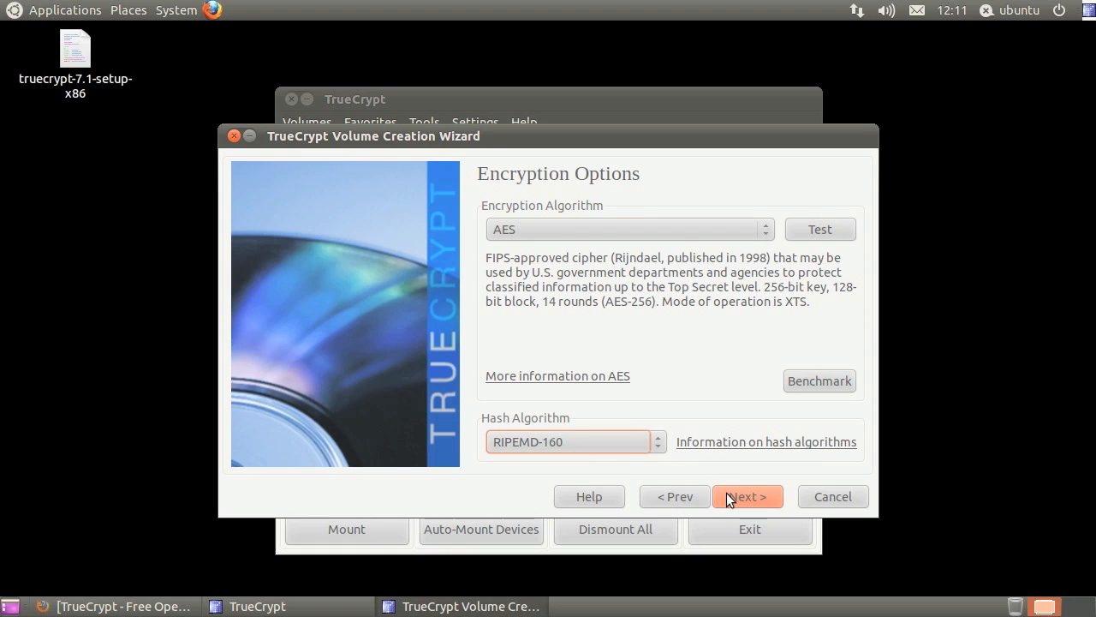
click(746, 497)
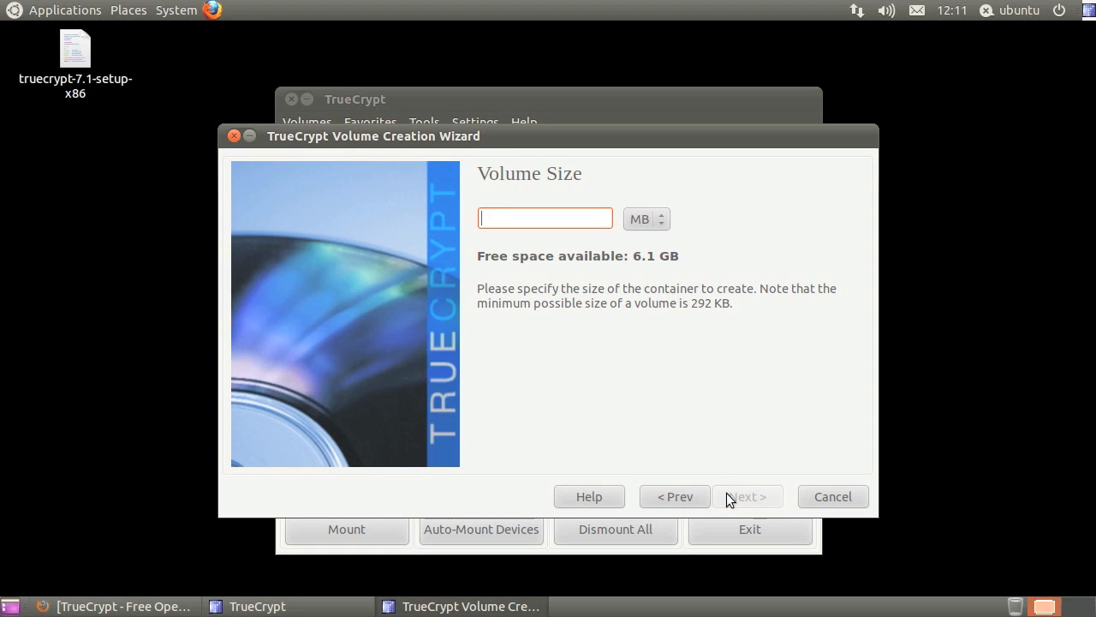
text(1)
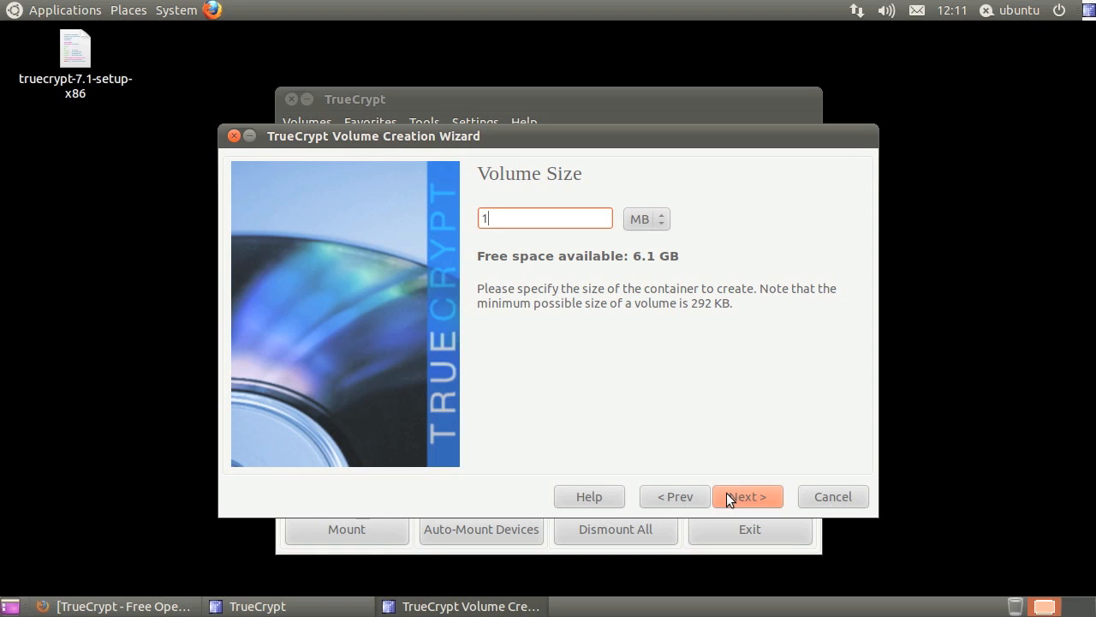
text(0)
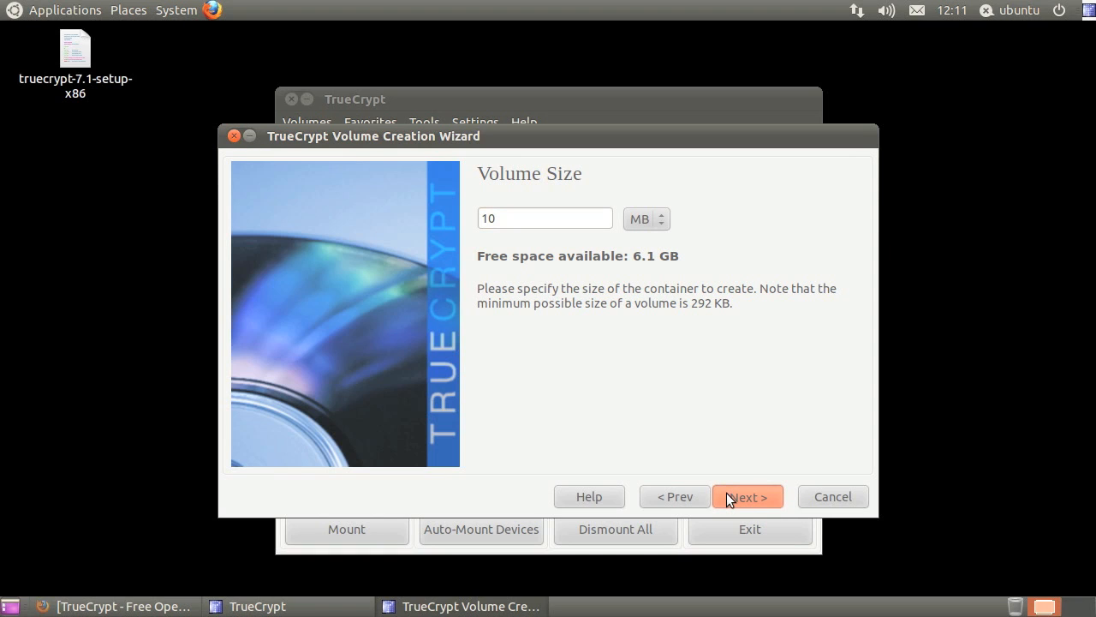
Step: Enter and confirm a short volume password, accepting the short-password warning
click(747, 496)
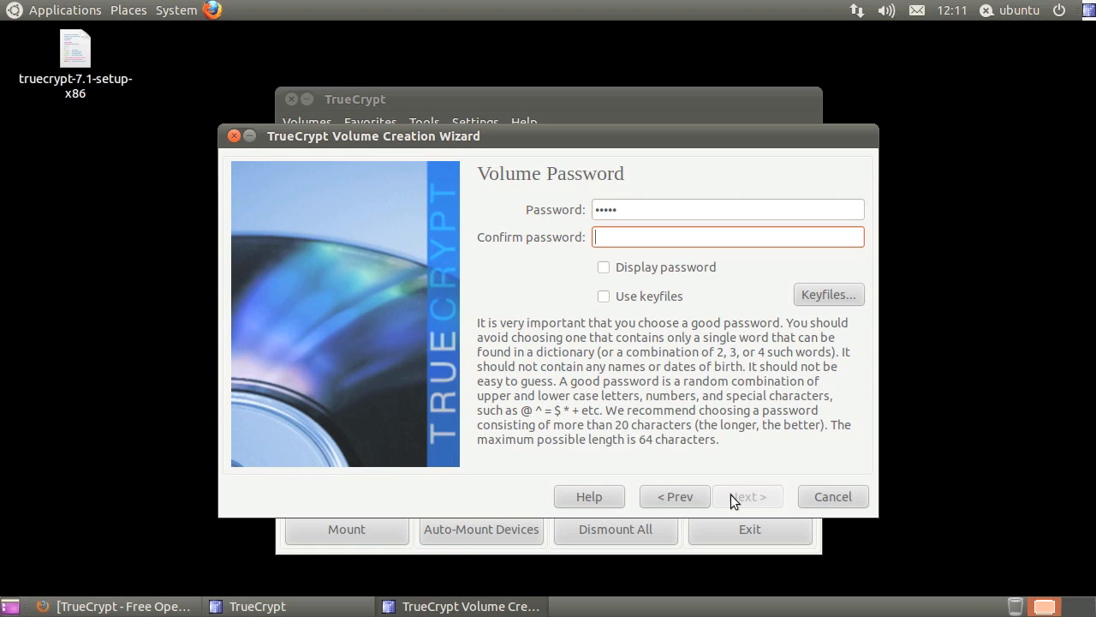
text(•••••)
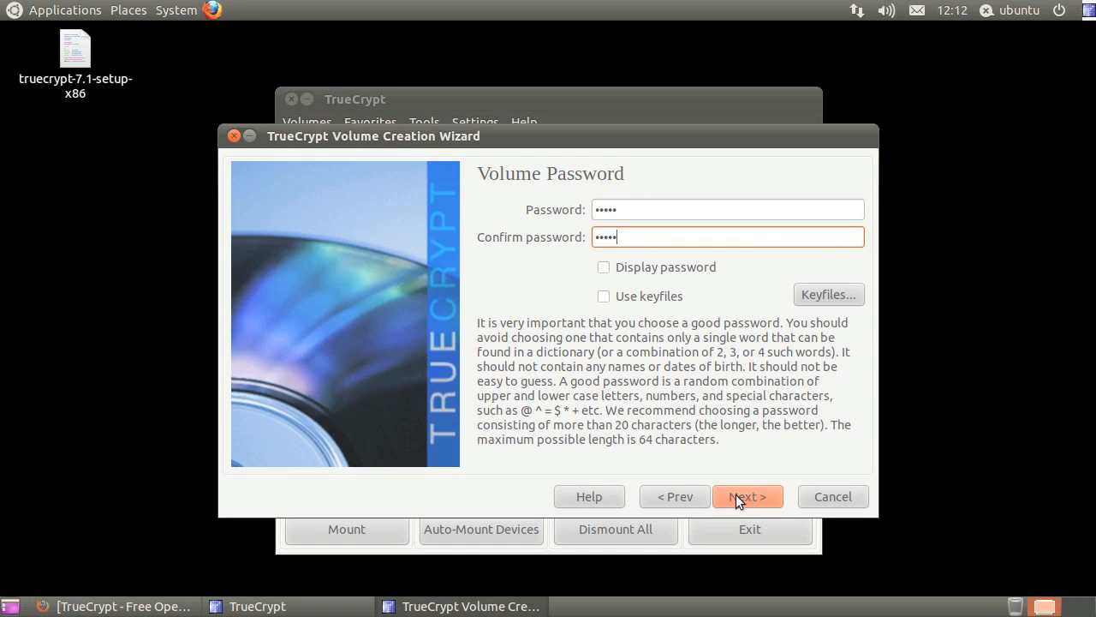
click(747, 496)
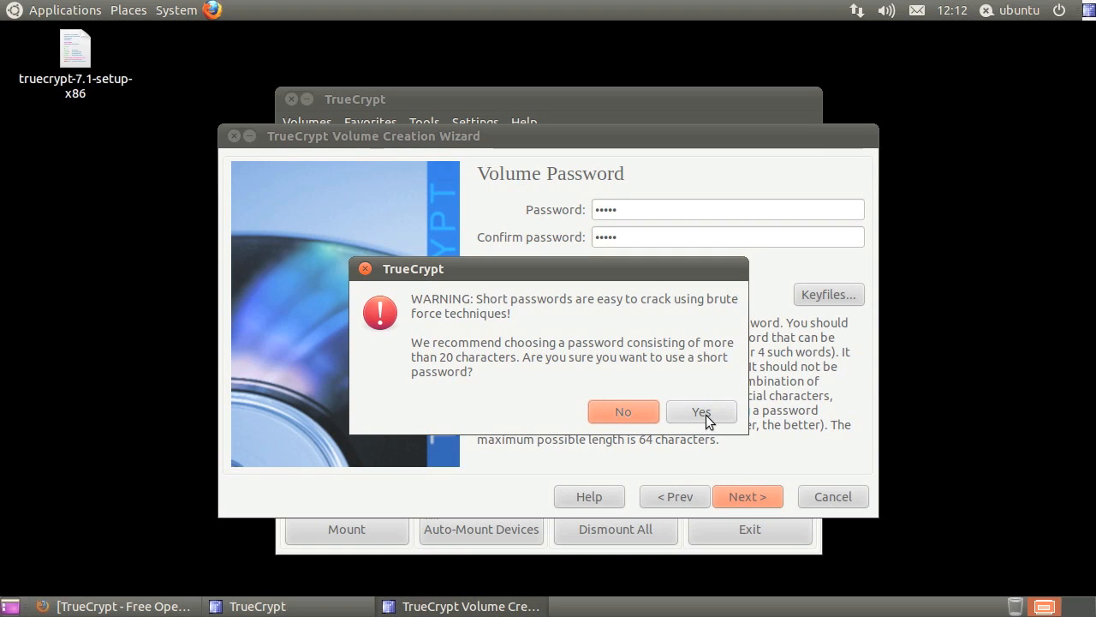
click(700, 412)
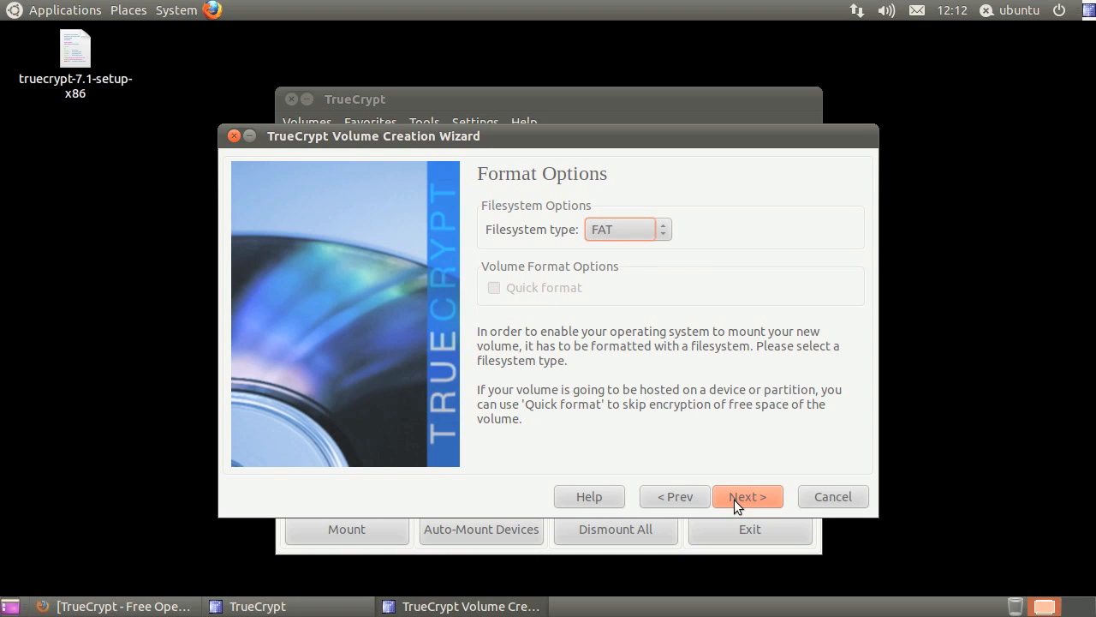
Step: Keep the FAT filesystem, format test.tc, and acknowledge the volume-created message
click(747, 496)
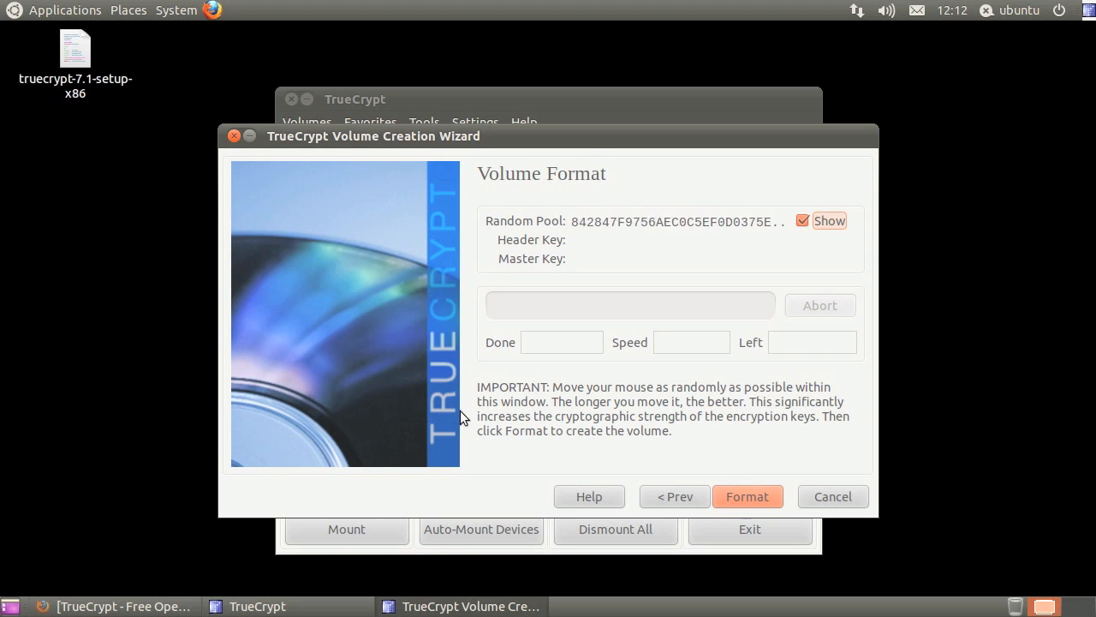
mouse_move(858, 439)
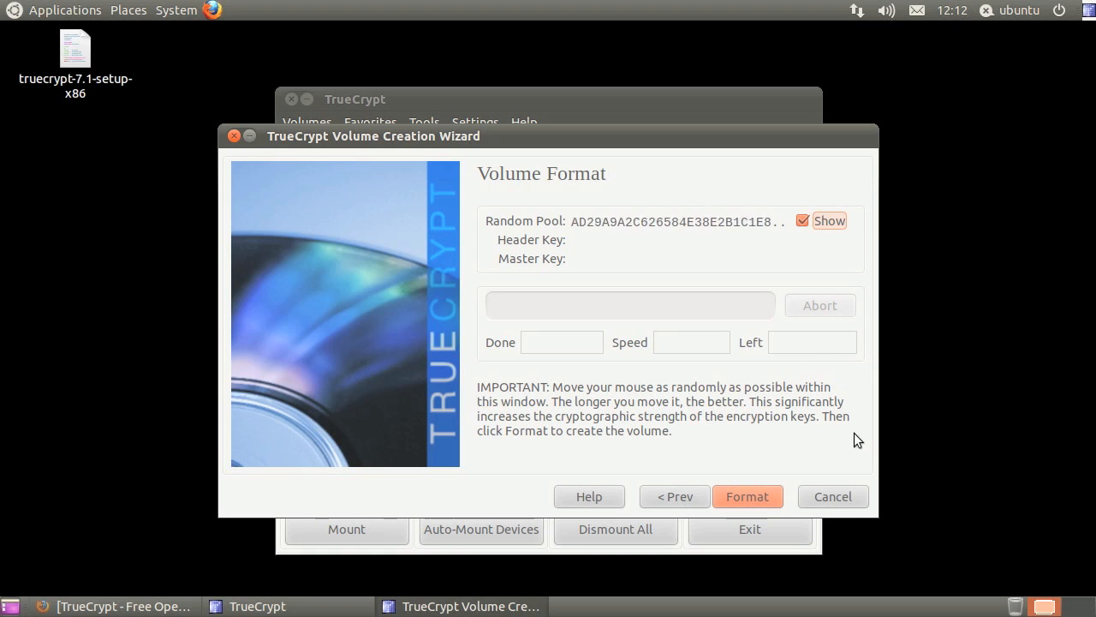
mouse_move(600, 369)
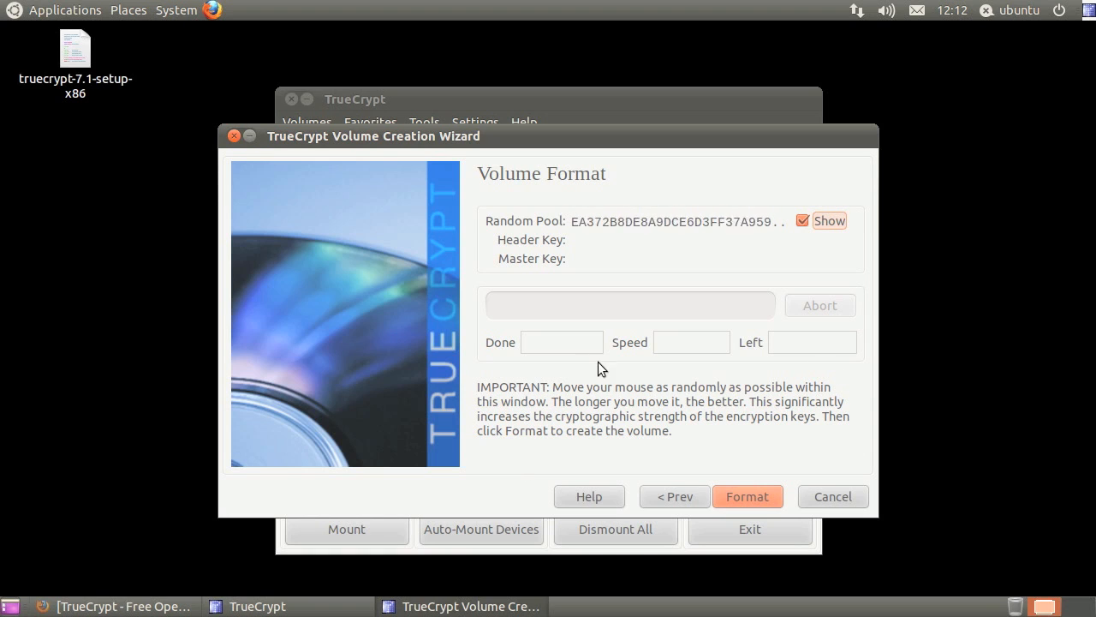
mouse_move(781, 477)
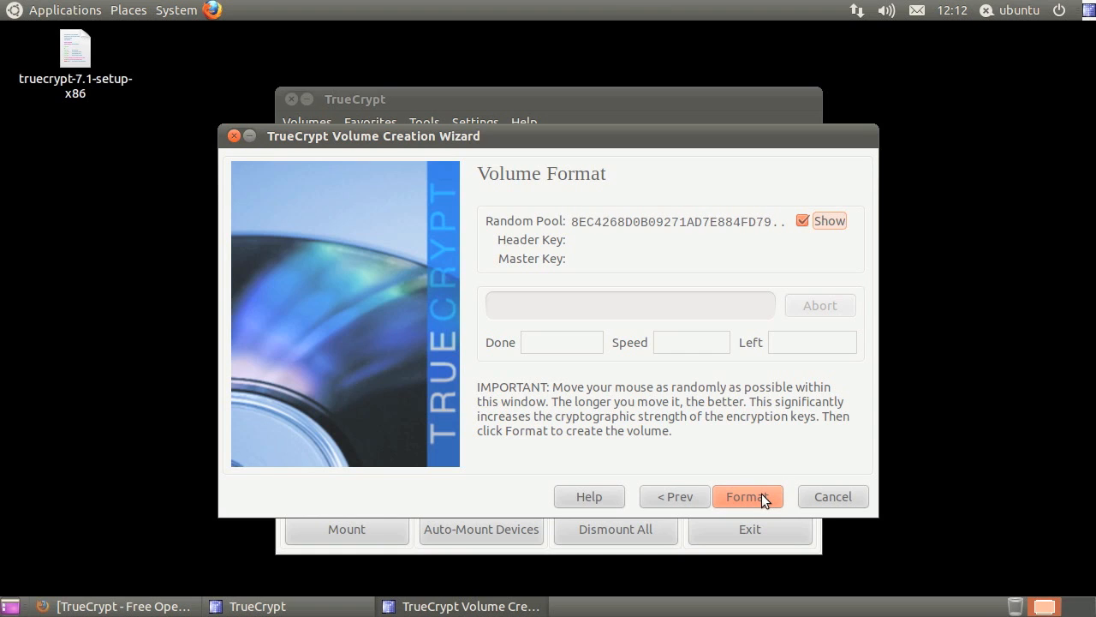
click(747, 496)
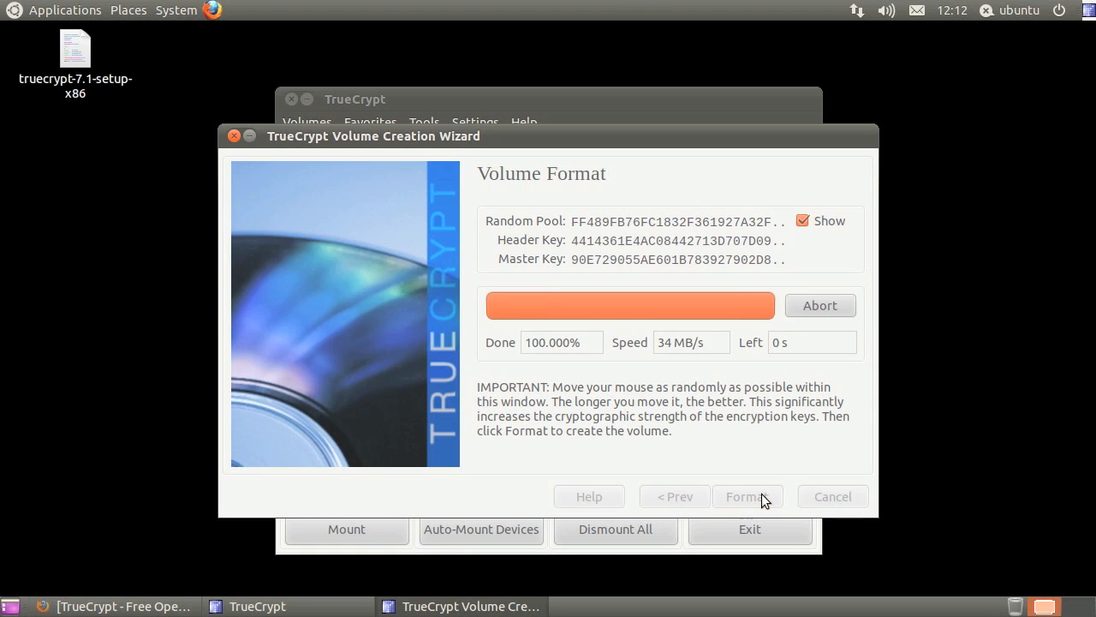
click(746, 496)
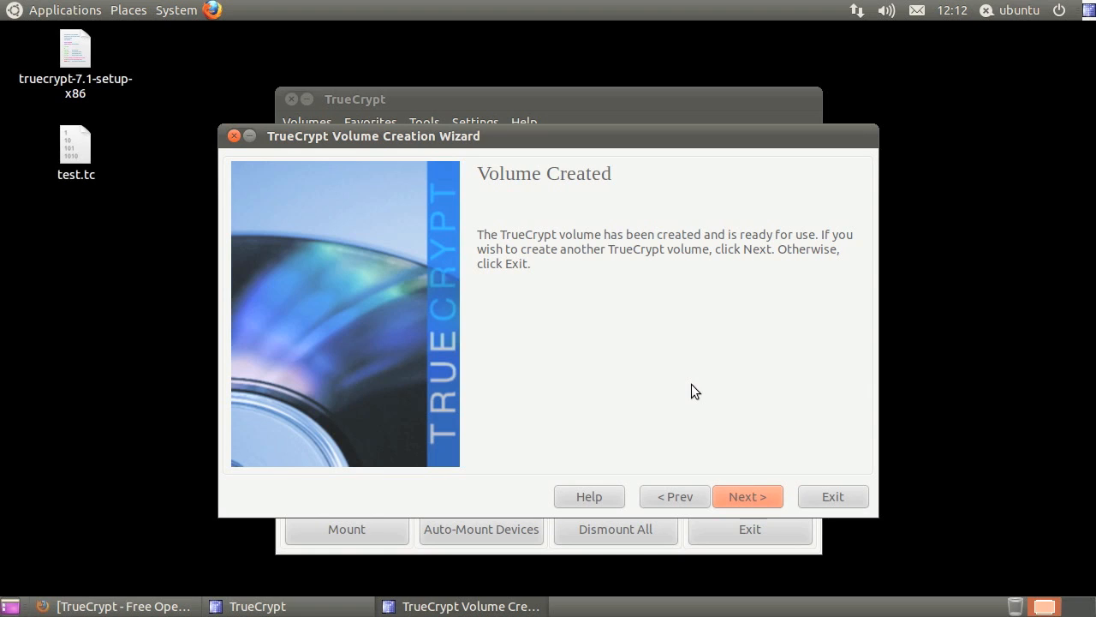
Step: Exit the wizard and select /home/ubuntu/Desktop/test.tc as the volume to mount
click(832, 496)
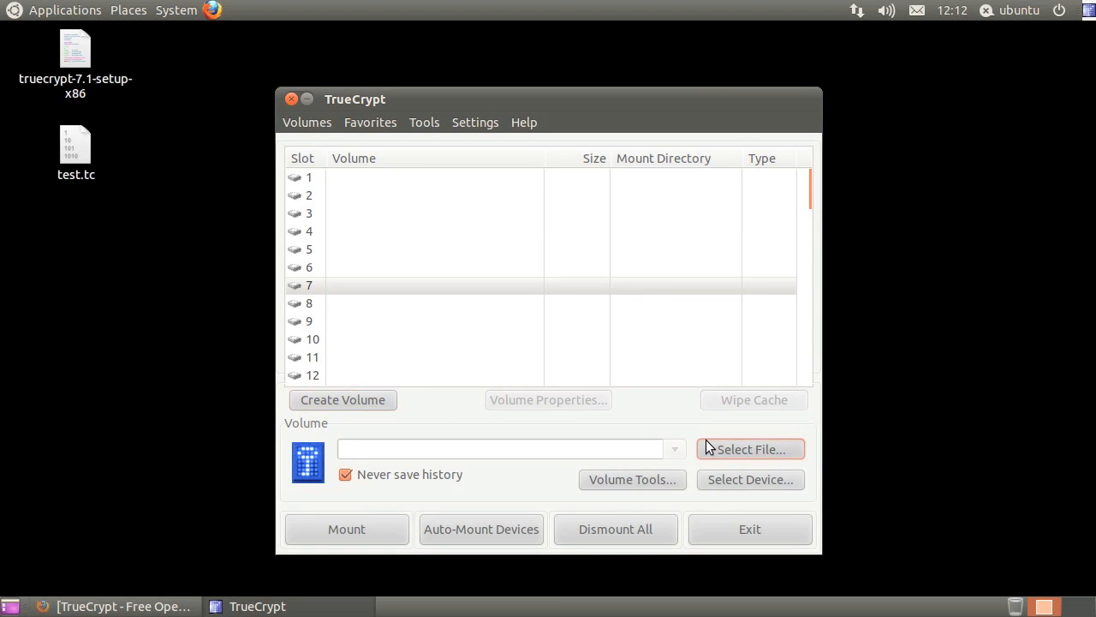
click(750, 449)
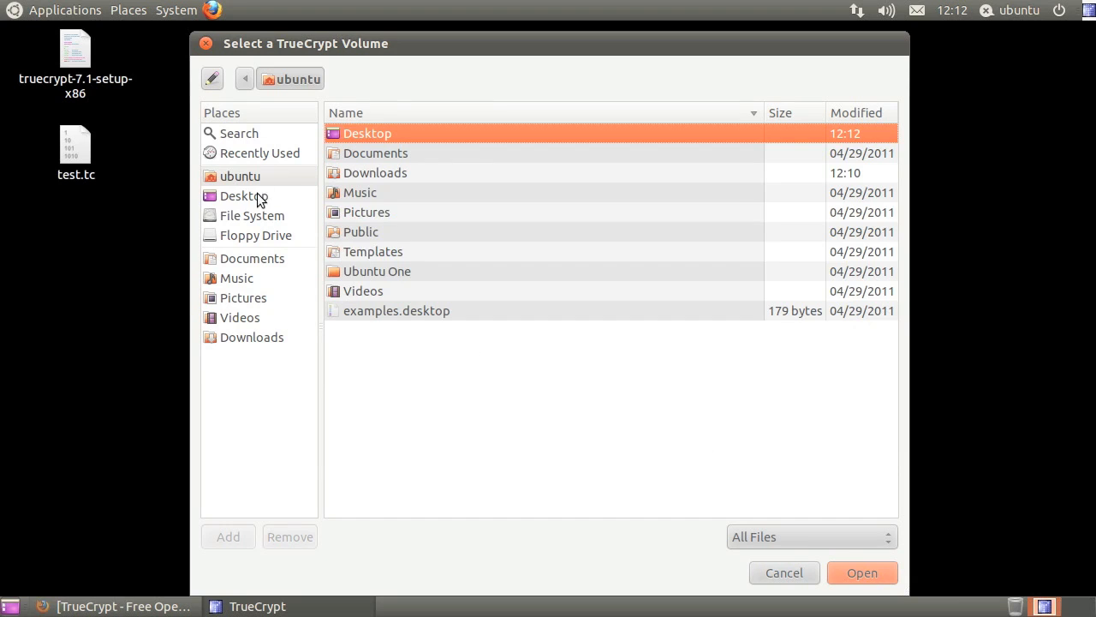
double_click(367, 133)
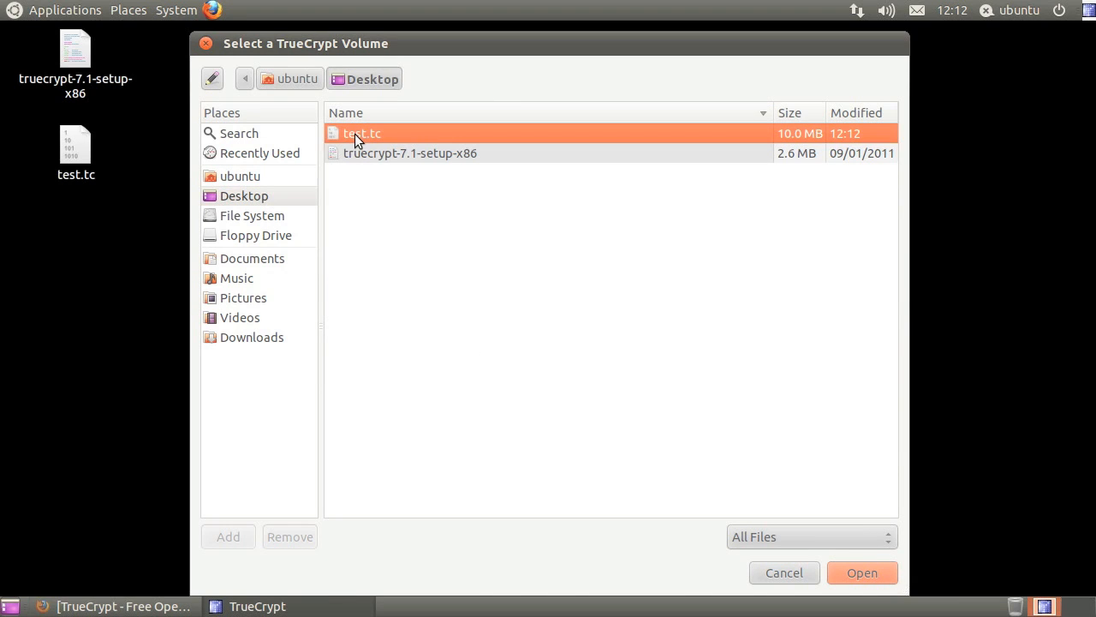
click(861, 572)
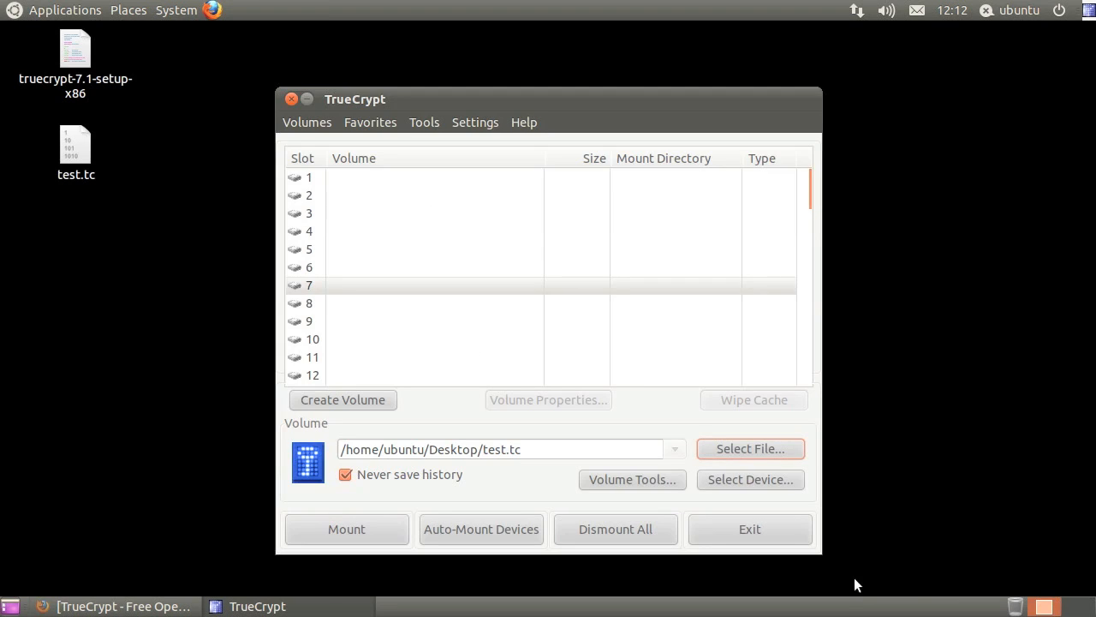
mouse_move(347, 529)
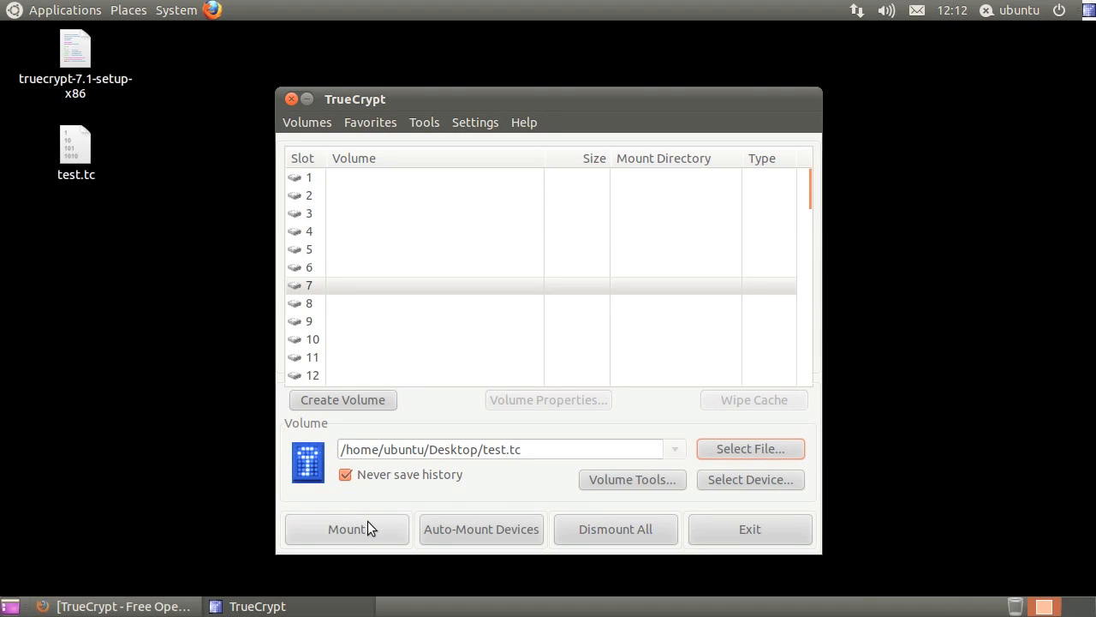
Step: Mount test.tc in slot 7 with the volume and administrator passwords
click(346, 528)
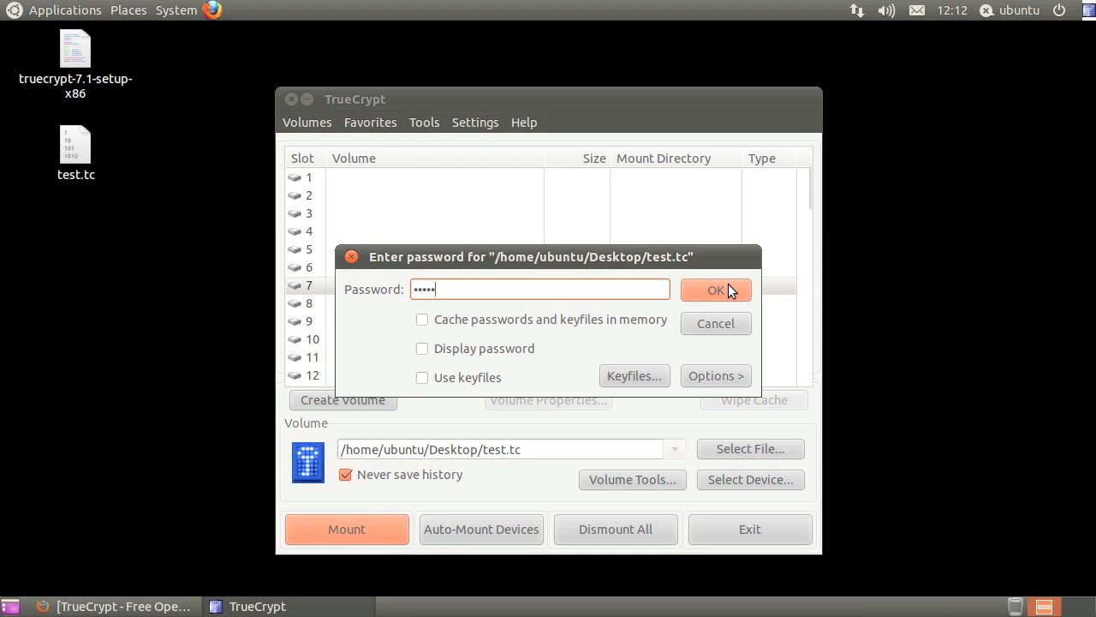
click(715, 289)
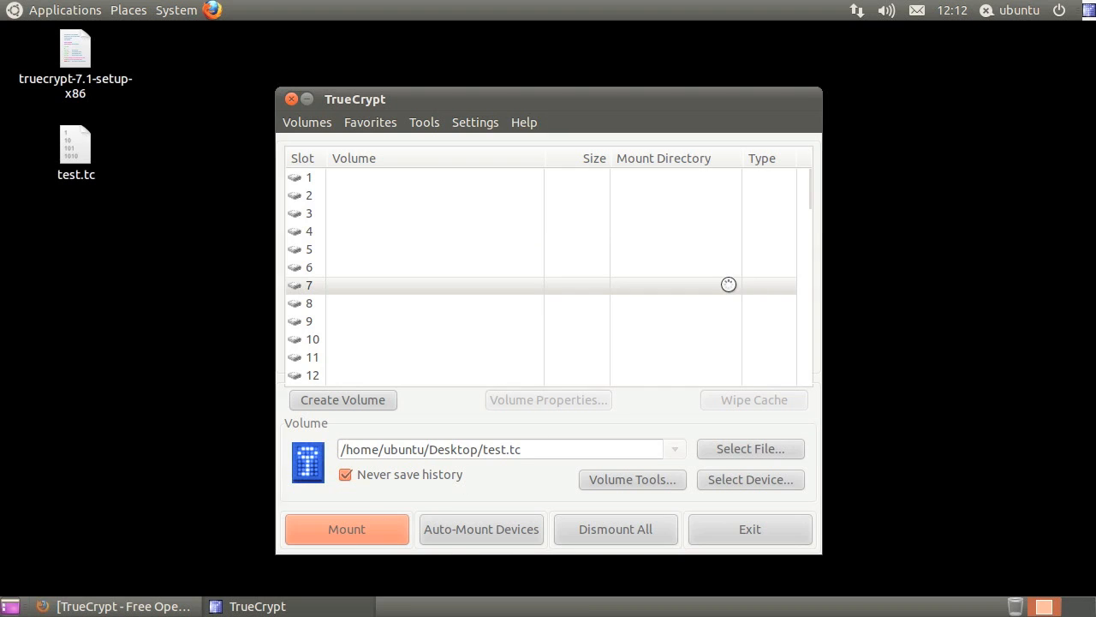
click(346, 529)
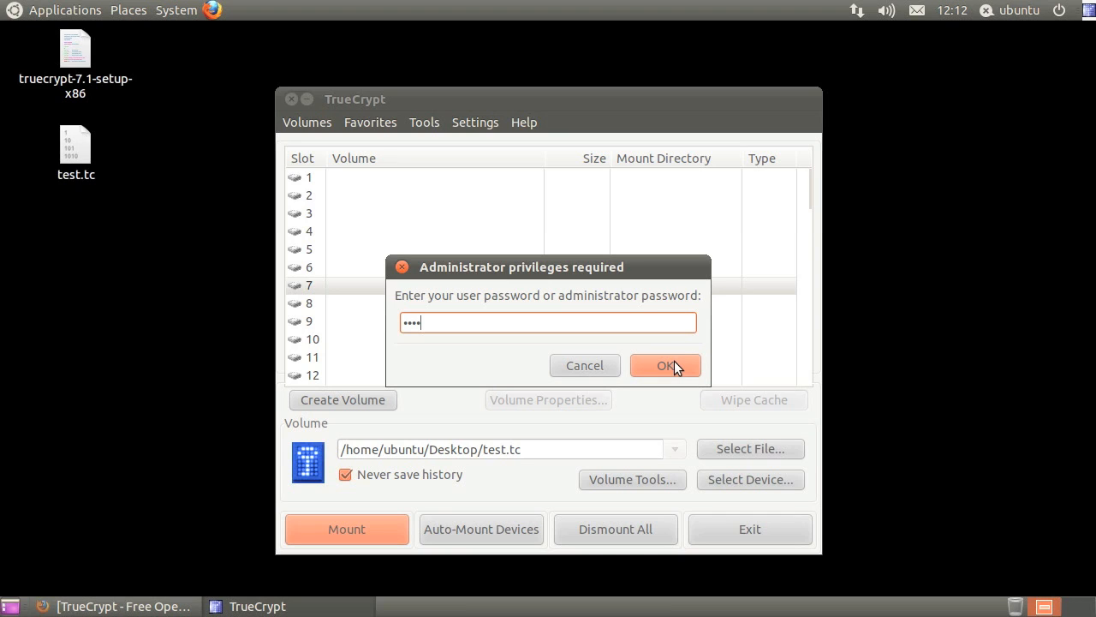
click(665, 365)
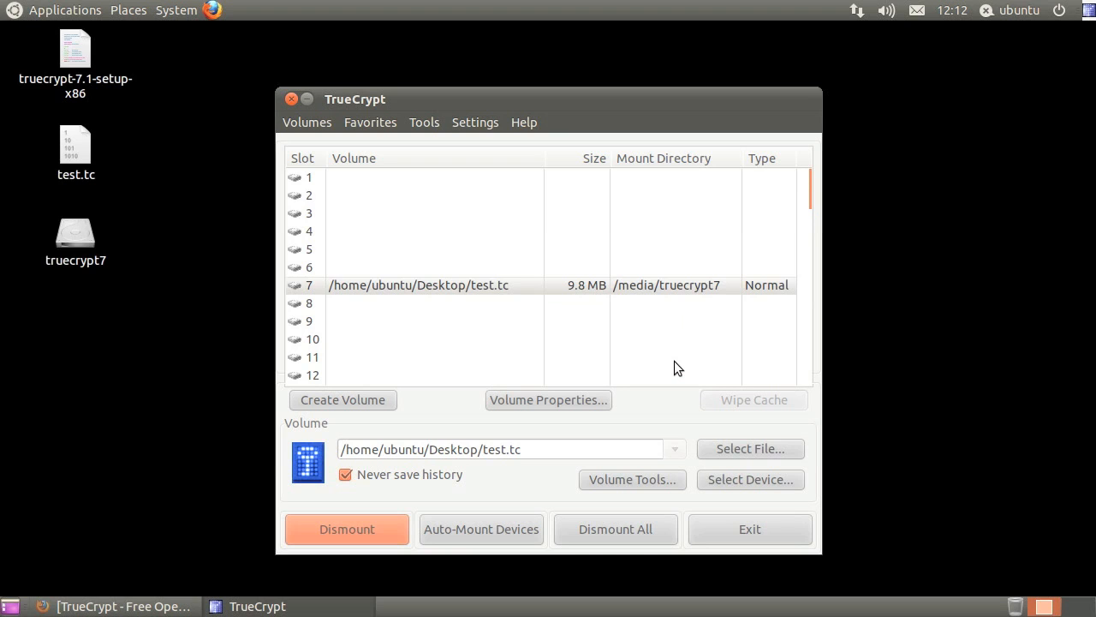
mouse_move(626, 359)
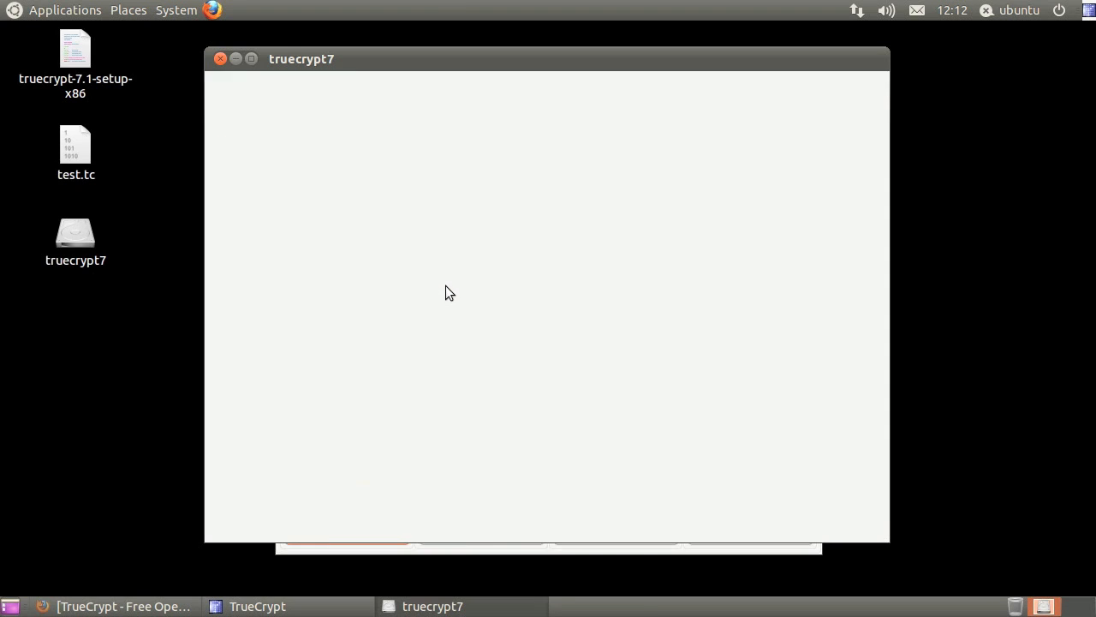
Step: Create a file 'text' containing 'test' in truecrypt7, save it, and close gedit and the folder
right_click(445, 292)
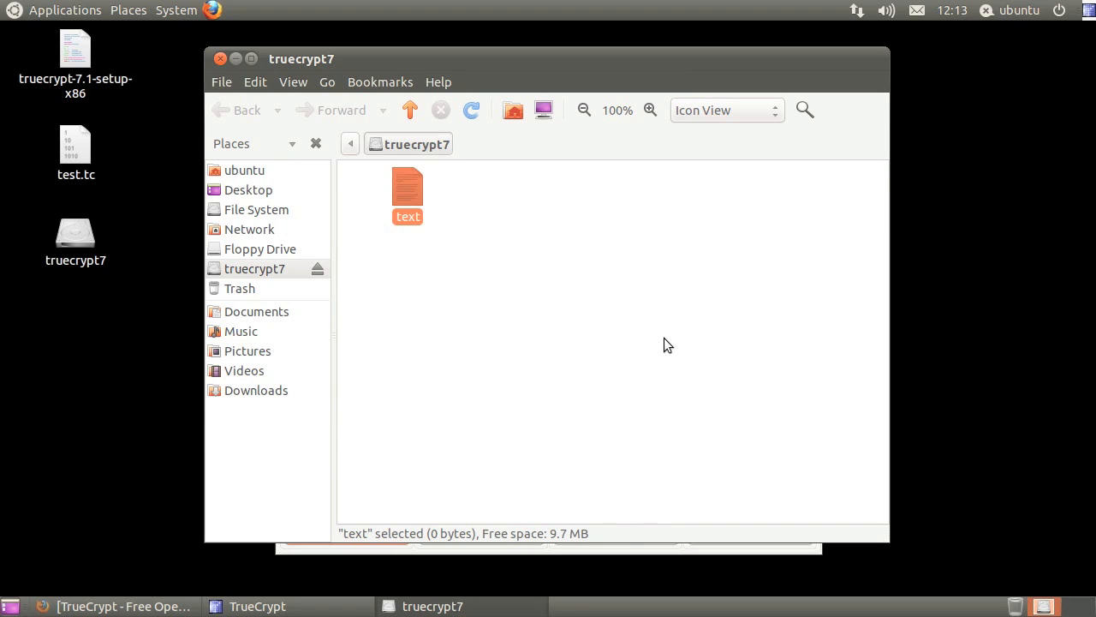
double_click(407, 188)
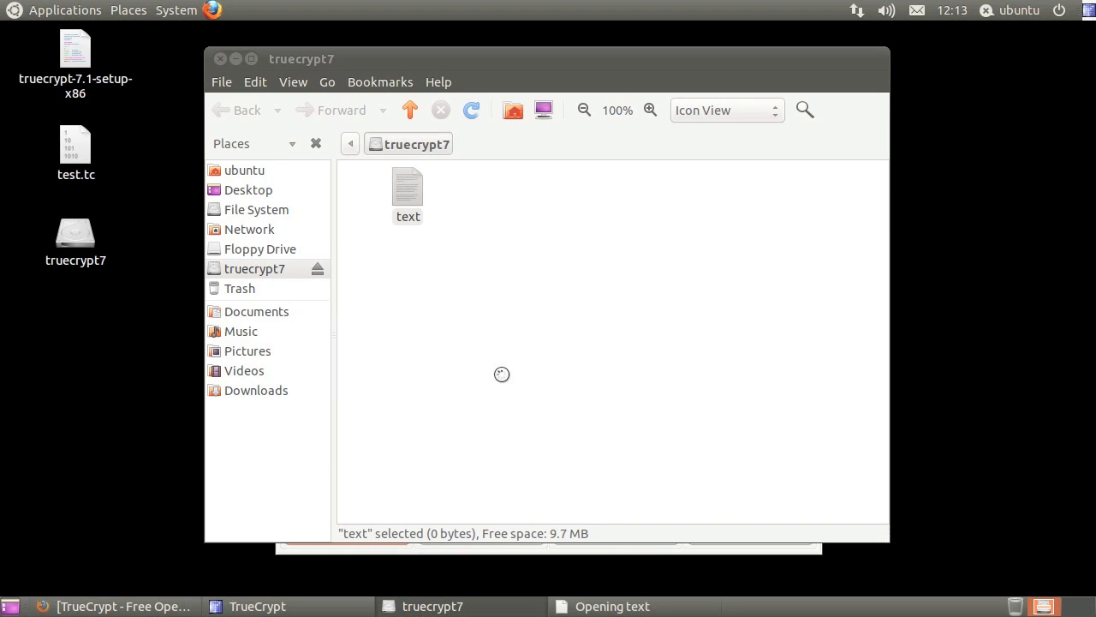
double_click(408, 187)
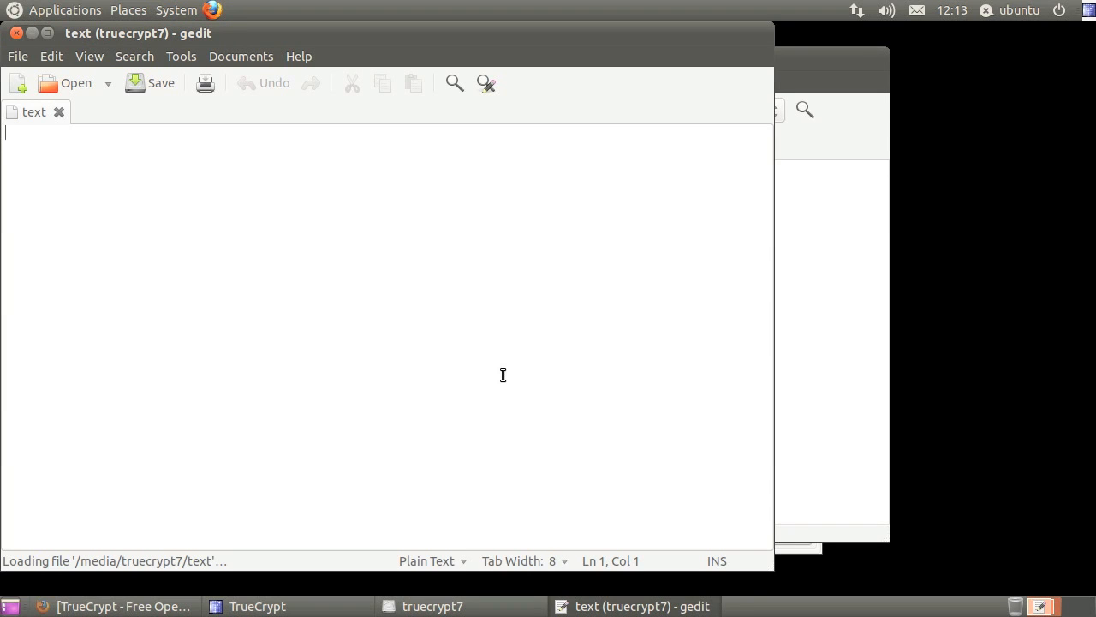
text(test)
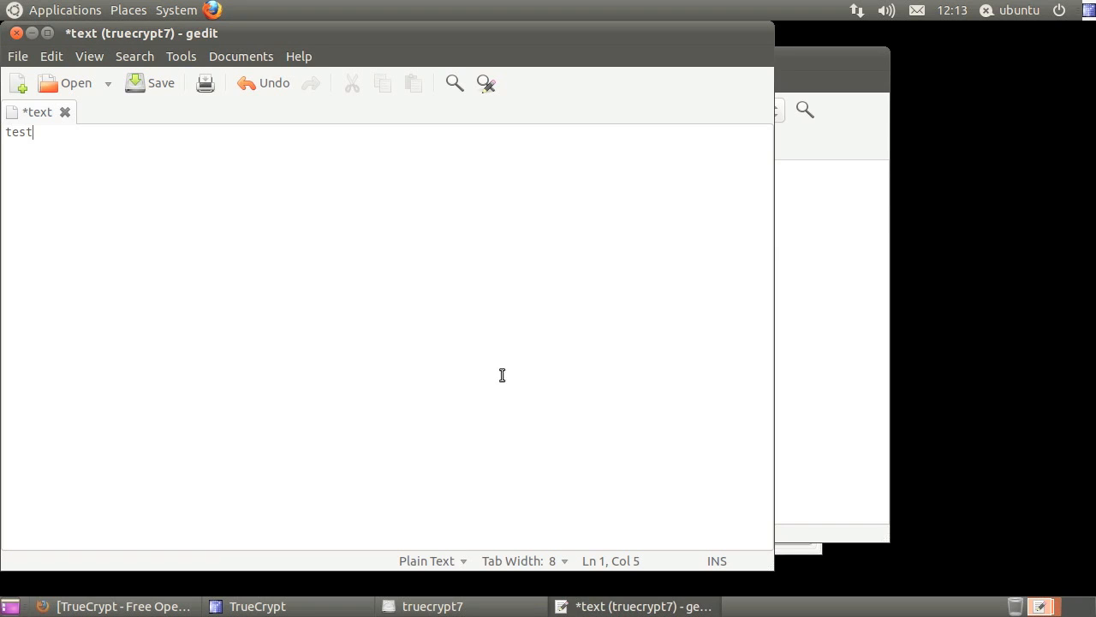
click(151, 83)
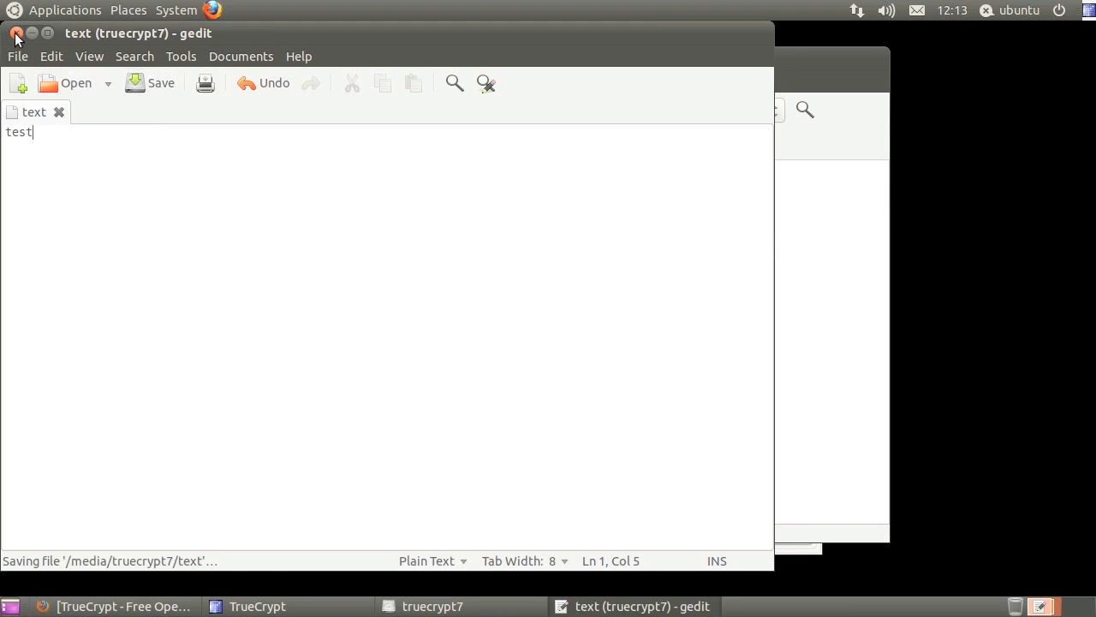
click(16, 32)
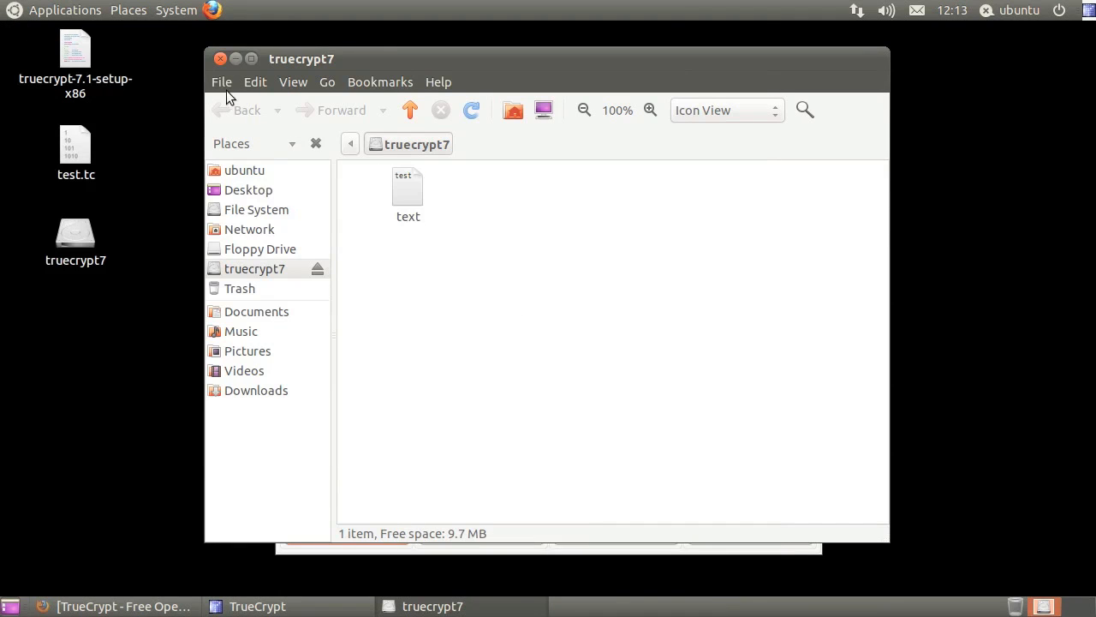
click(256, 606)
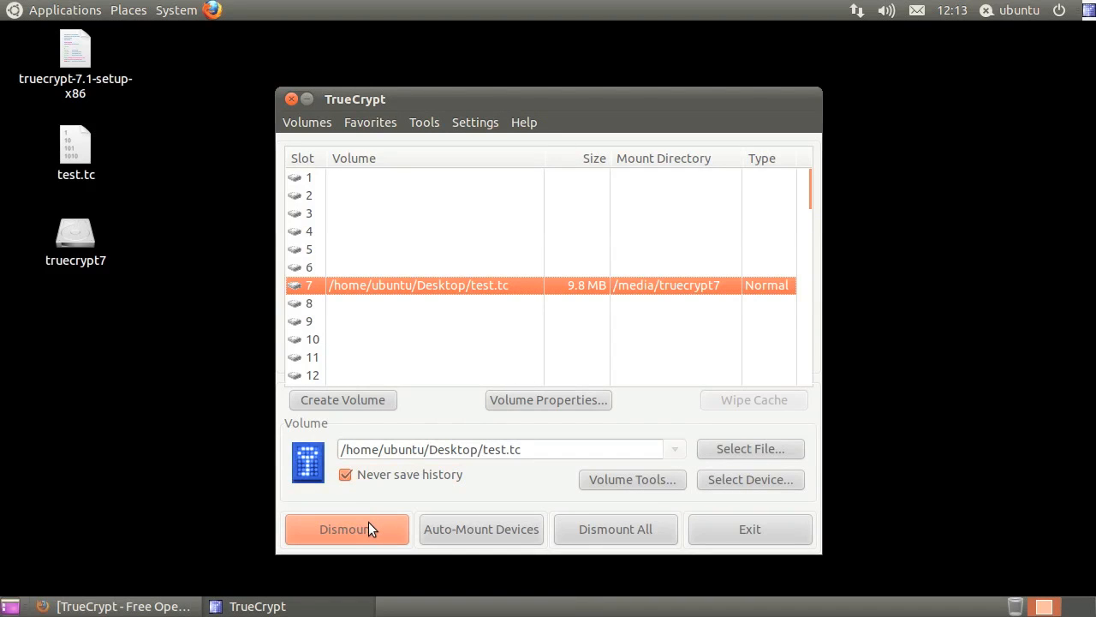
Step: Select slot 7 and dismount the test.tc volume
click(347, 528)
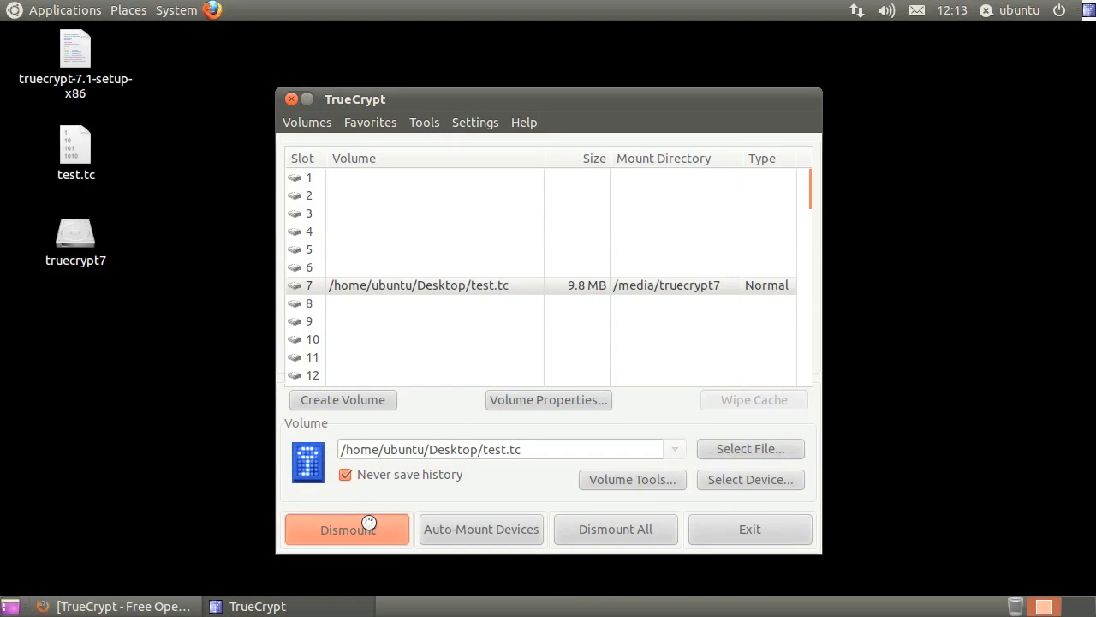
click(347, 528)
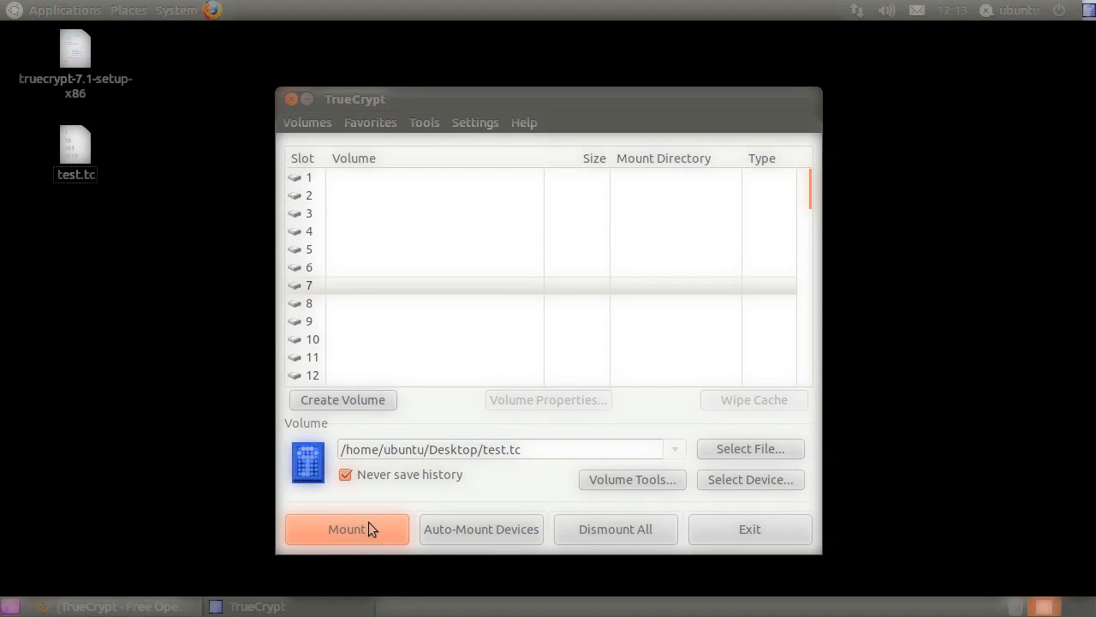